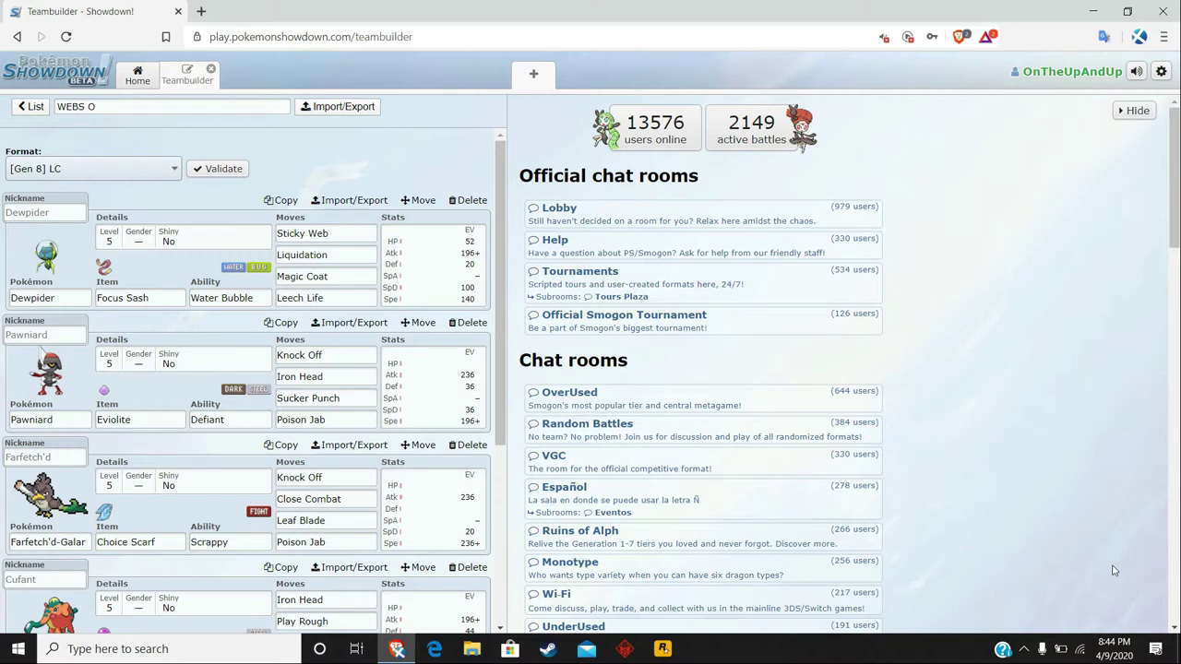
mouse_move(1027, 561)
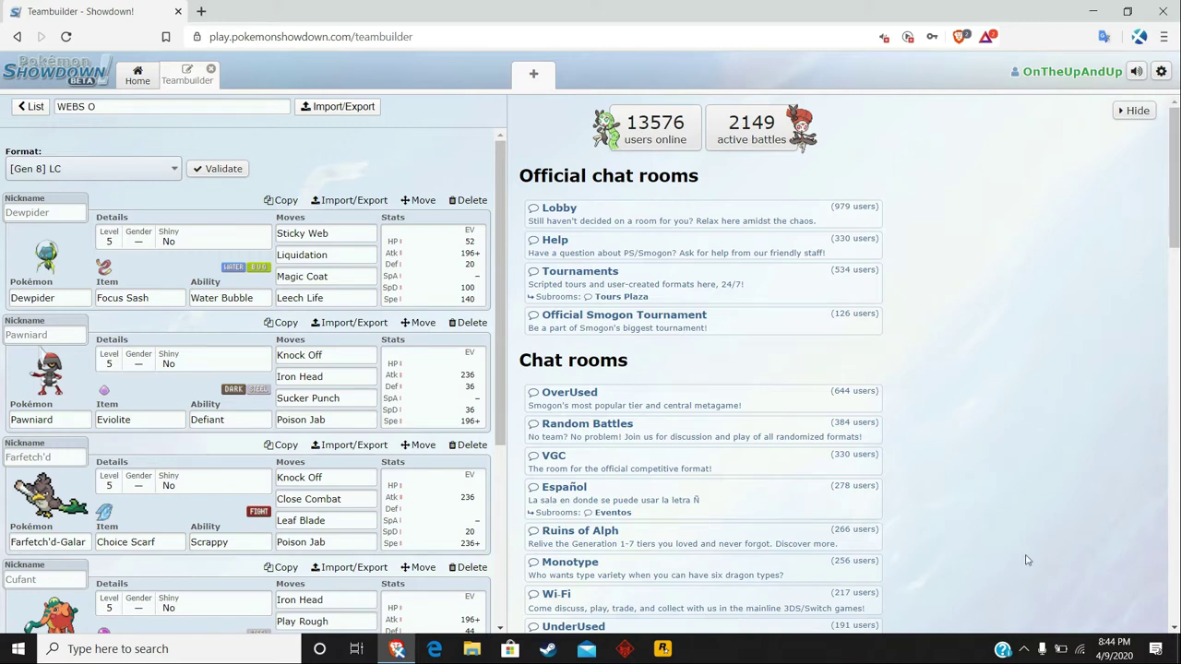
Open Dewpider's set from the WEBS-O Little Cup team for editing.
left_click(52, 297)
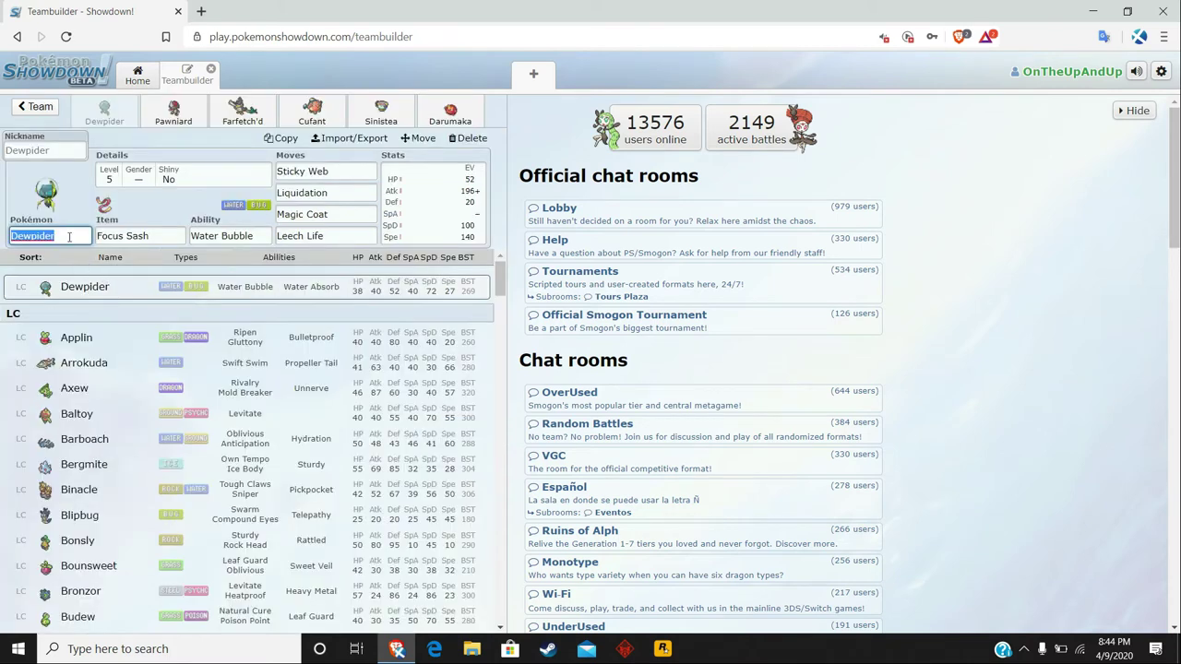
Inspect Dewpider's Focus Sash item, Water Bubble ability, and the Leech Life and Sticky Web move options.
left_click(141, 236)
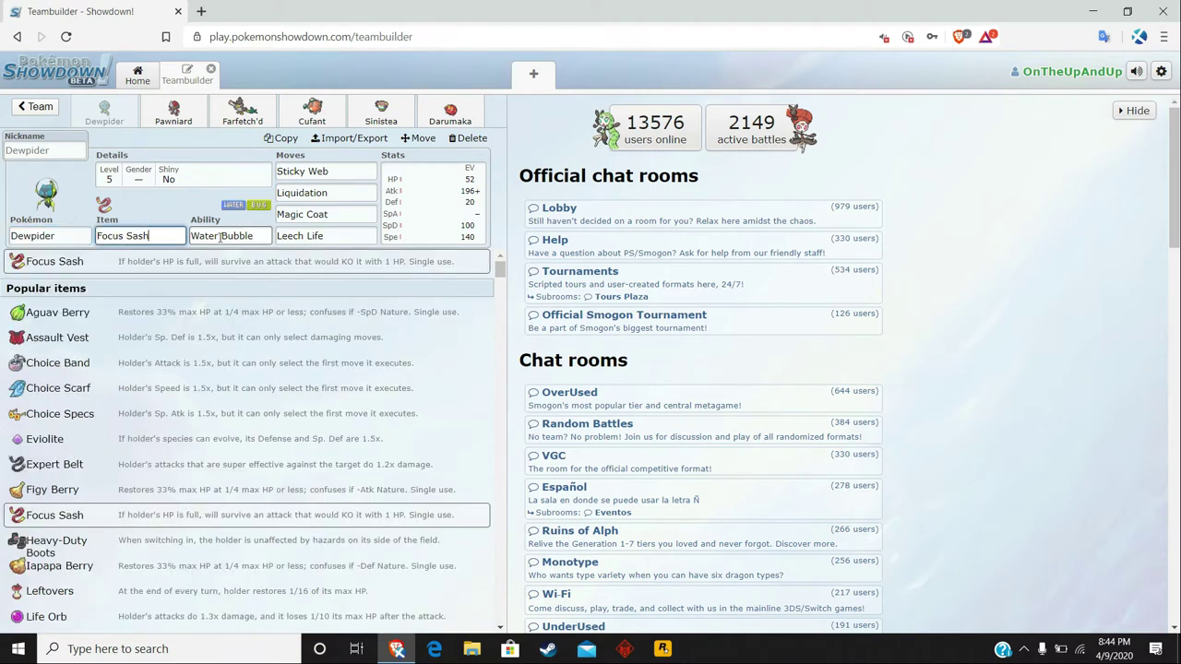
left_click(229, 237)
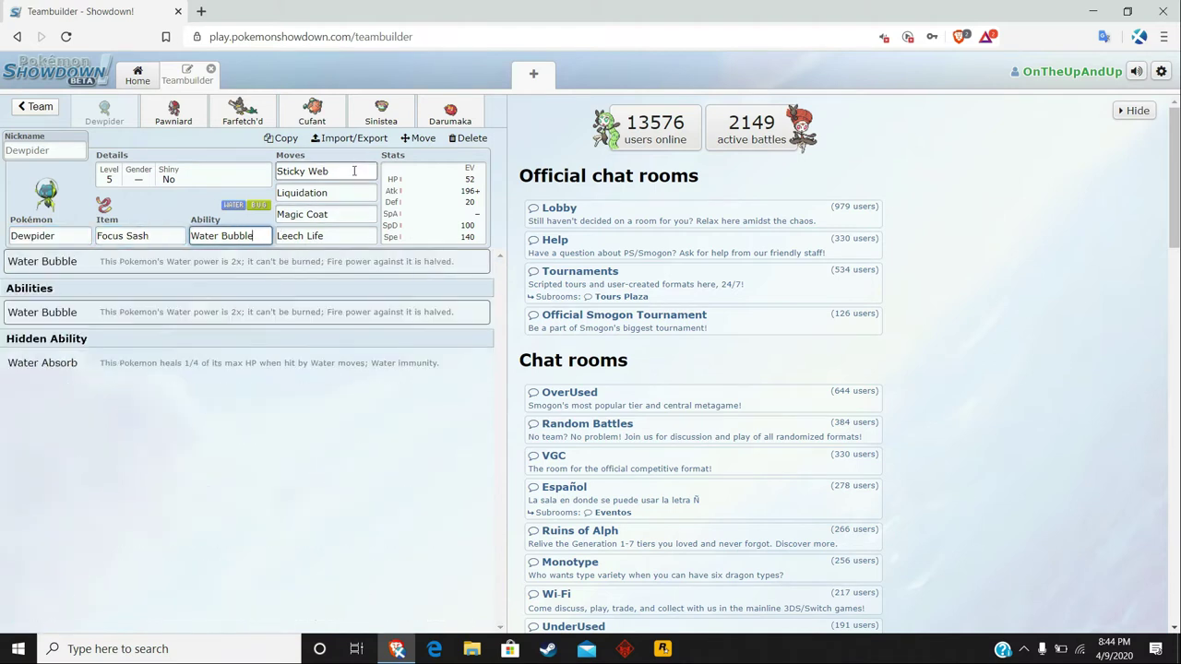
left_click(325, 214)
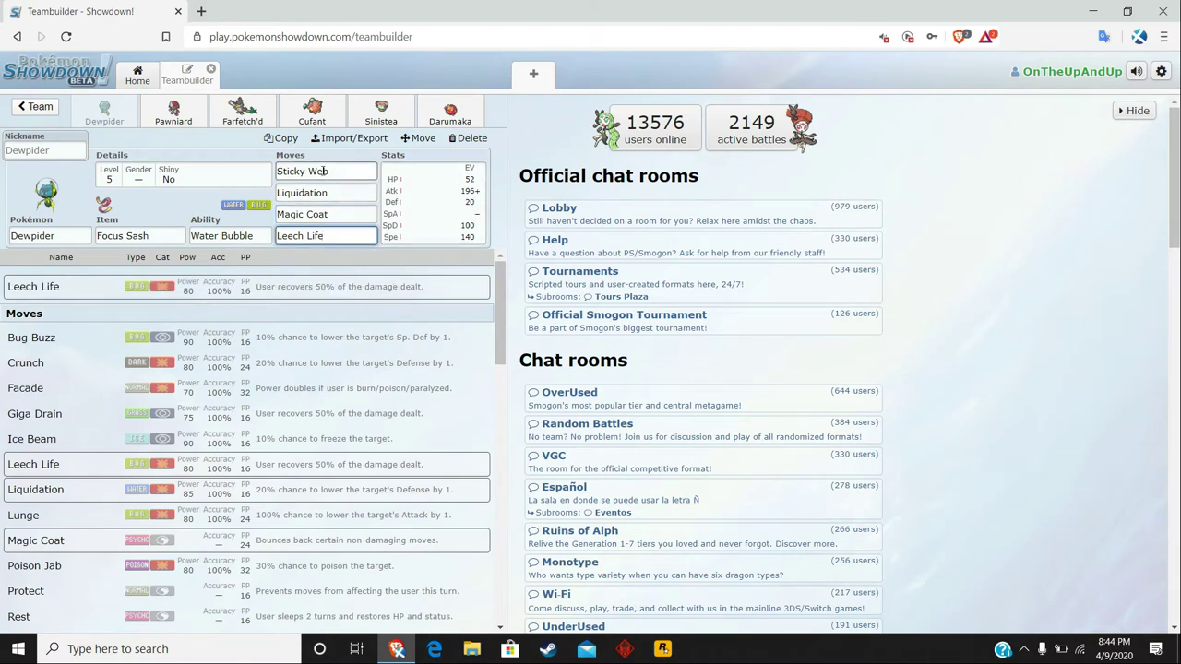
left_click(324, 170)
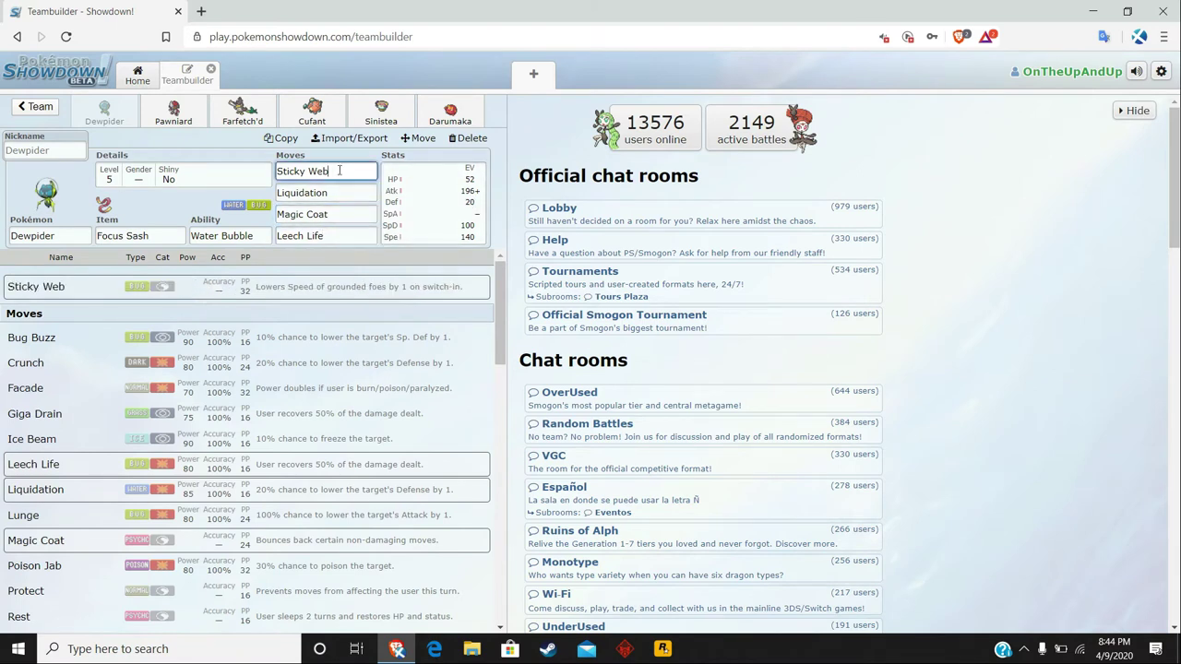
left_click(325, 214)
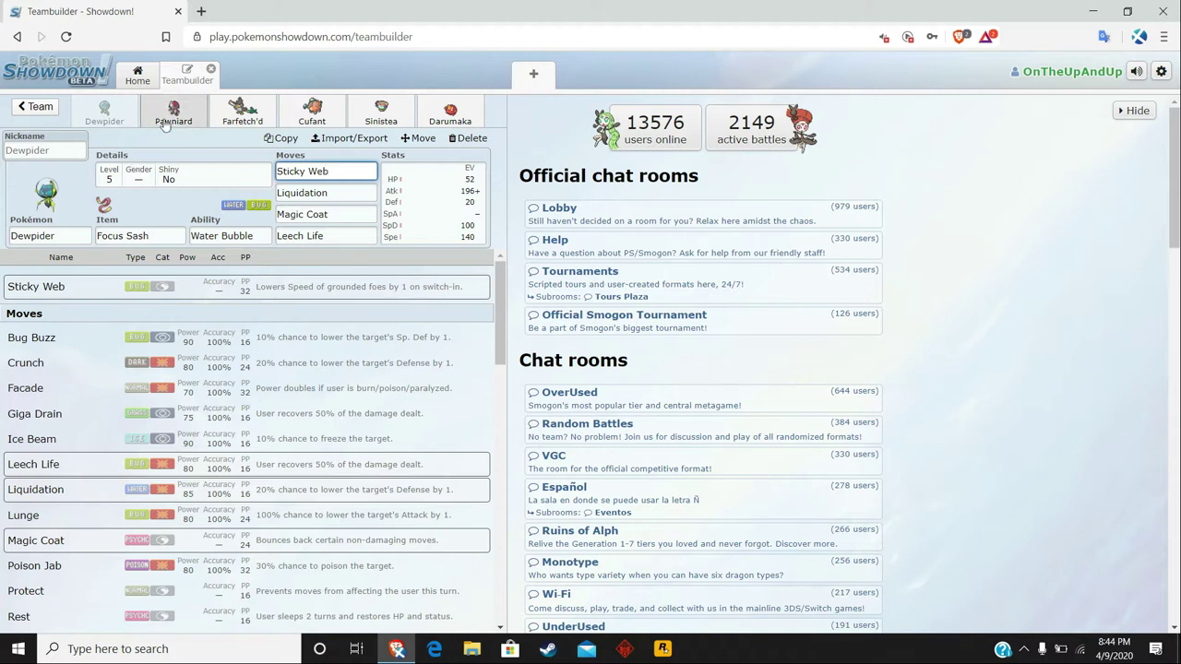
Review Pawniard's Eviolite set, then bring up Farfetch'd-Galar's set.
left_click(173, 111)
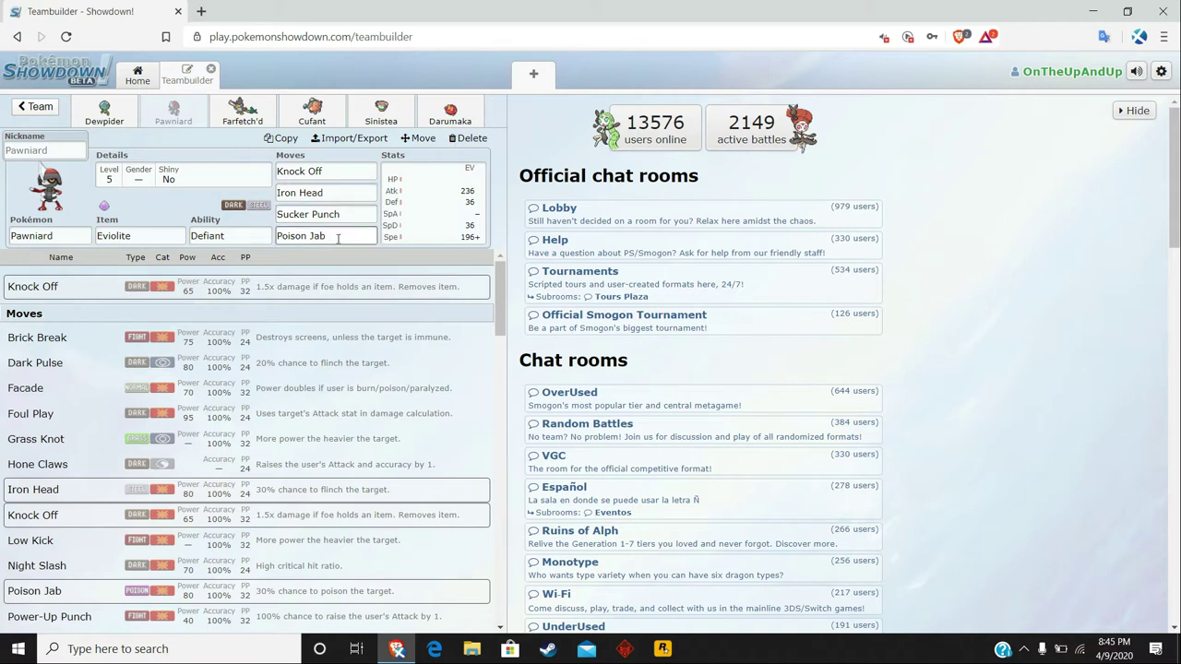
left_click(243, 111)
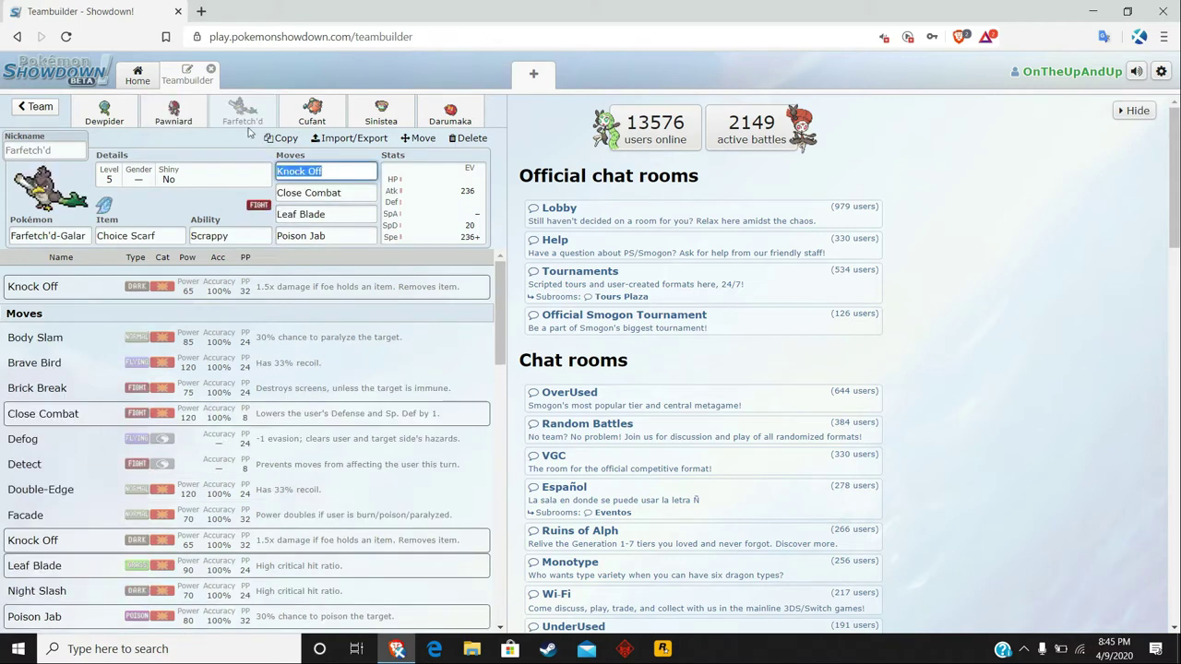
Display Farfetch'd-Galar's EV spread: 236 Attack, 236 Speed, Jolly nature.
left_click(139, 236)
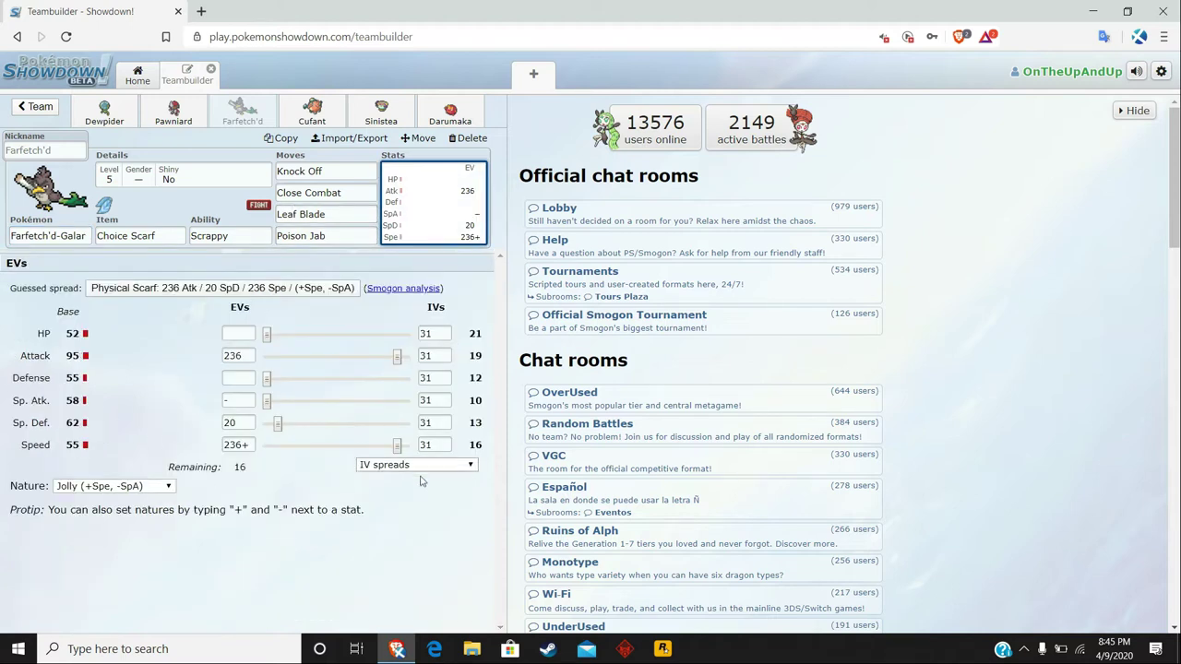
mouse_move(155, 356)
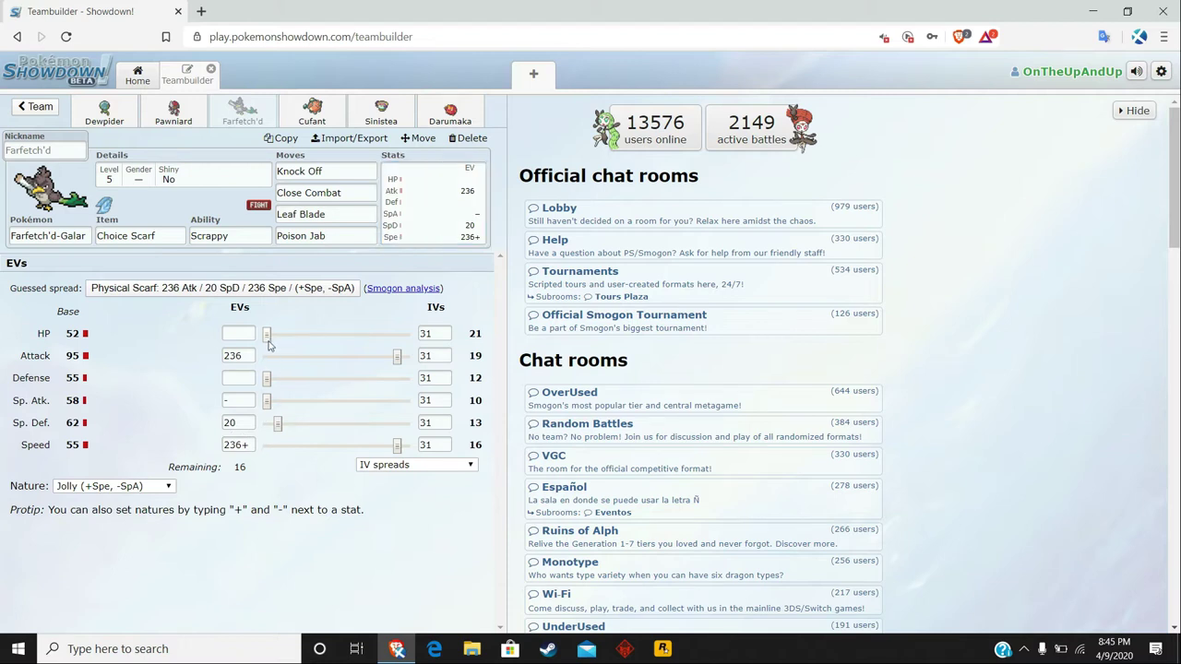
mouse_move(310, 351)
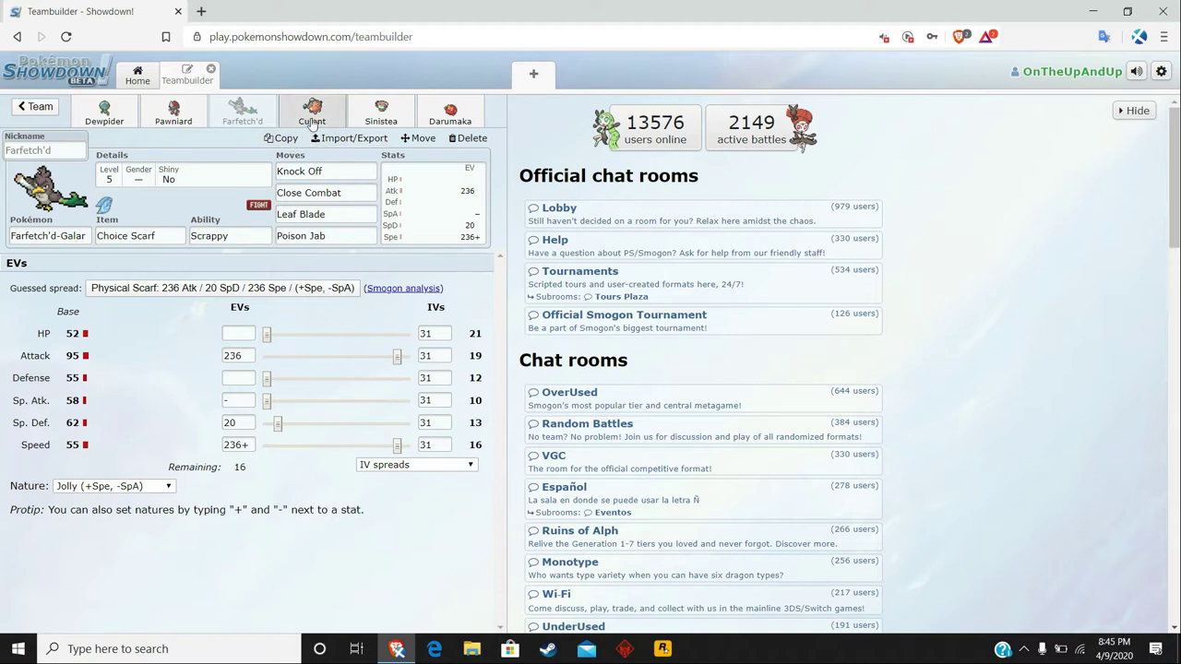
Check Cufant's ability and EV spread with 20 HP EVs, then bring up Sinistea's set.
left_click(312, 111)
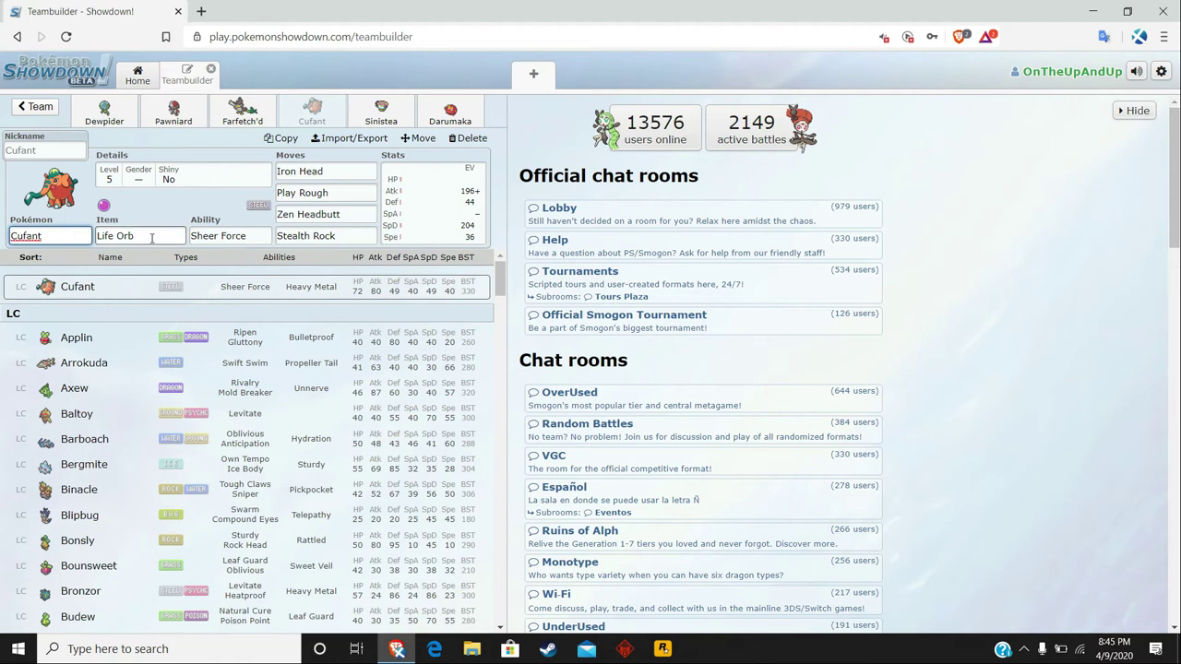
left_click(229, 236)
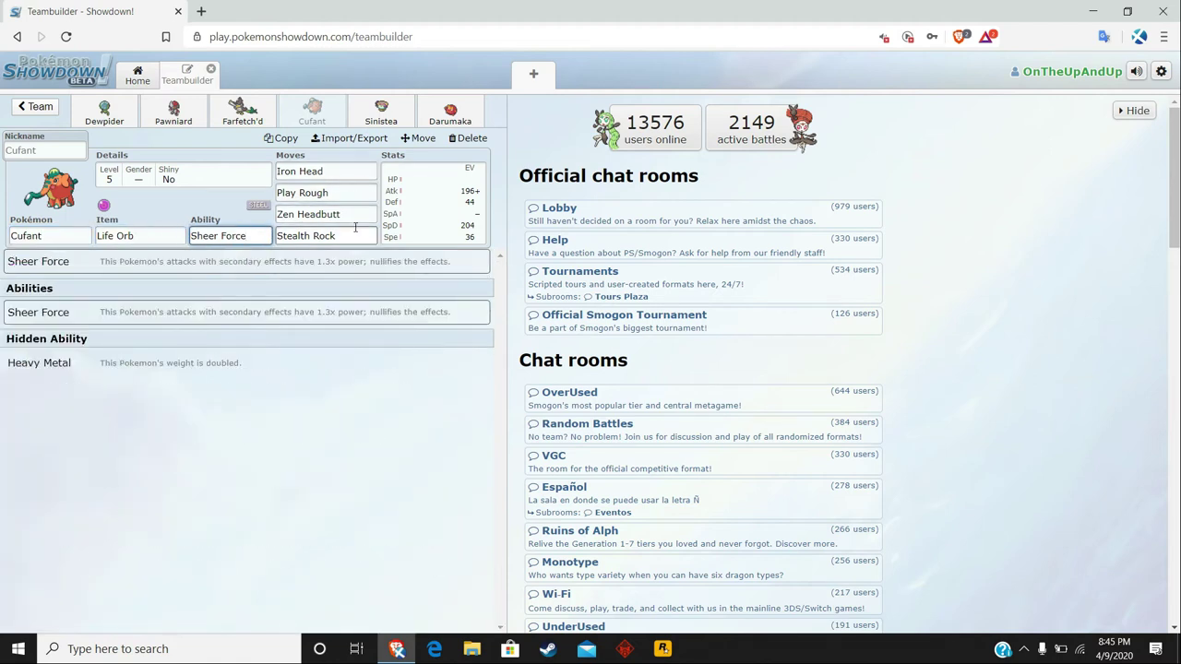
left_click(431, 203)
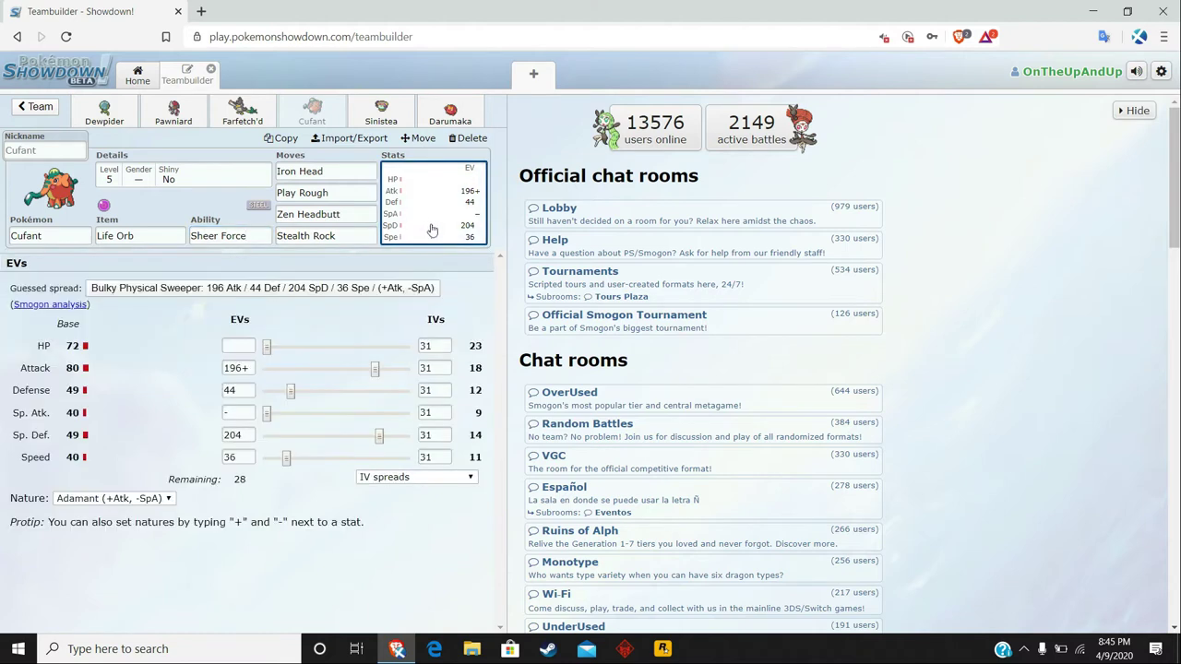
mouse_move(142, 369)
type("20")
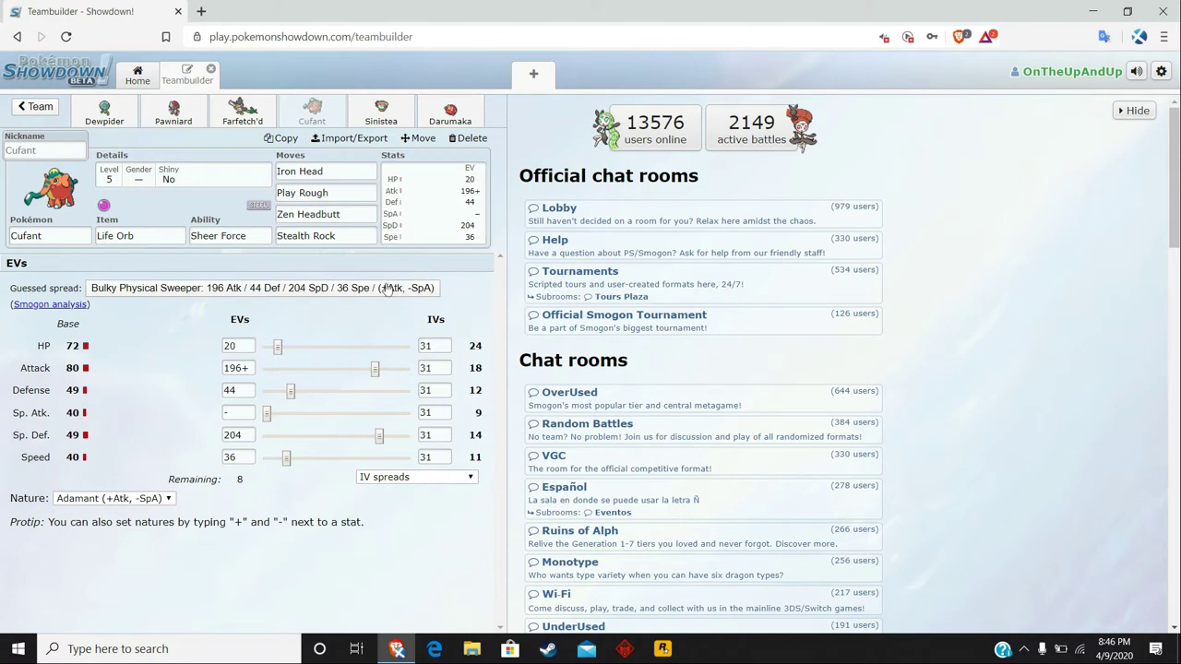
left_click(380, 111)
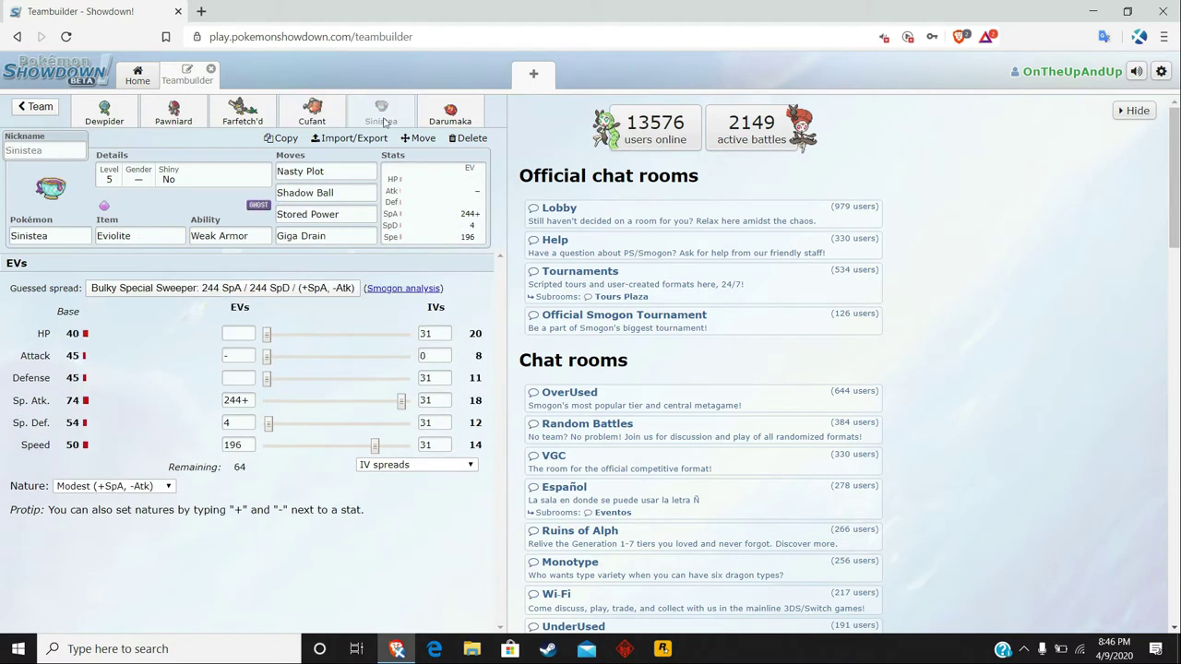
Set Sinistea's moves to Endure and Psychic in place of Nasty Plot and Stored Power, then bring up Darumaka.
left_click(325, 170)
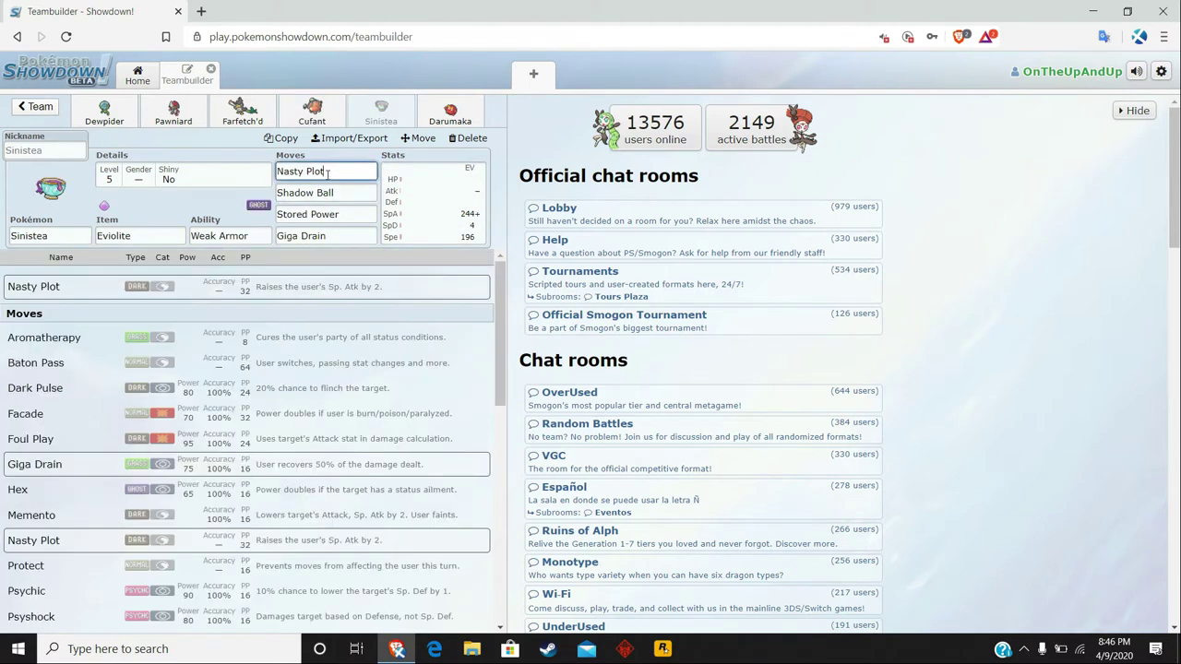
type("endu")
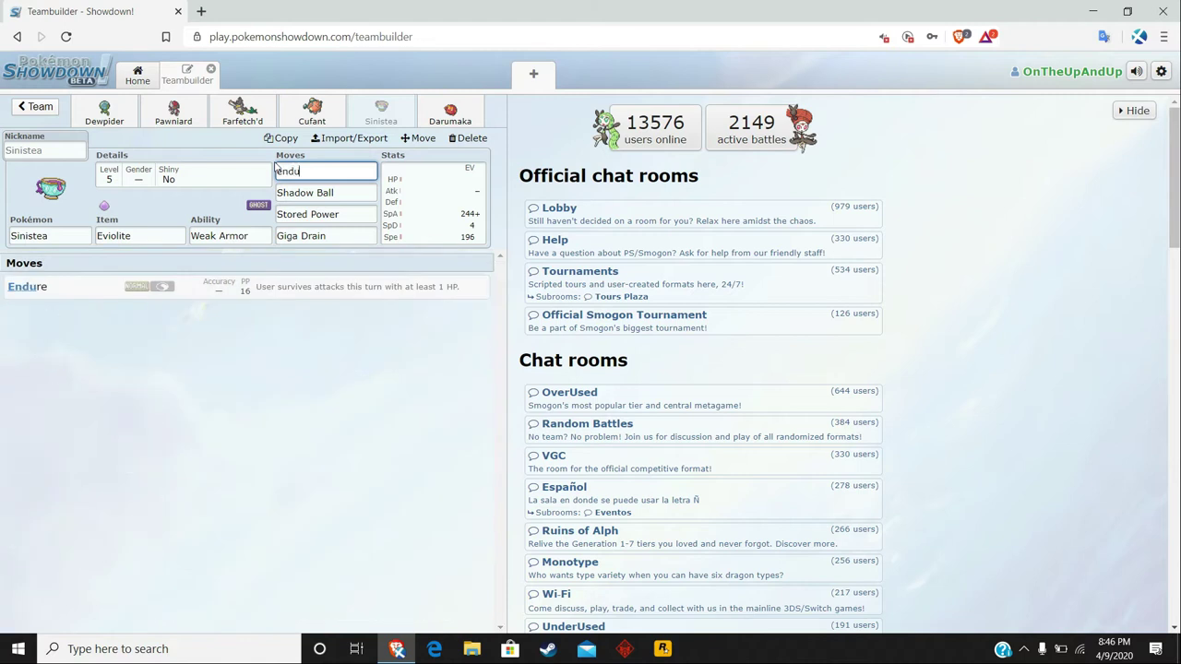
left_click(324, 192)
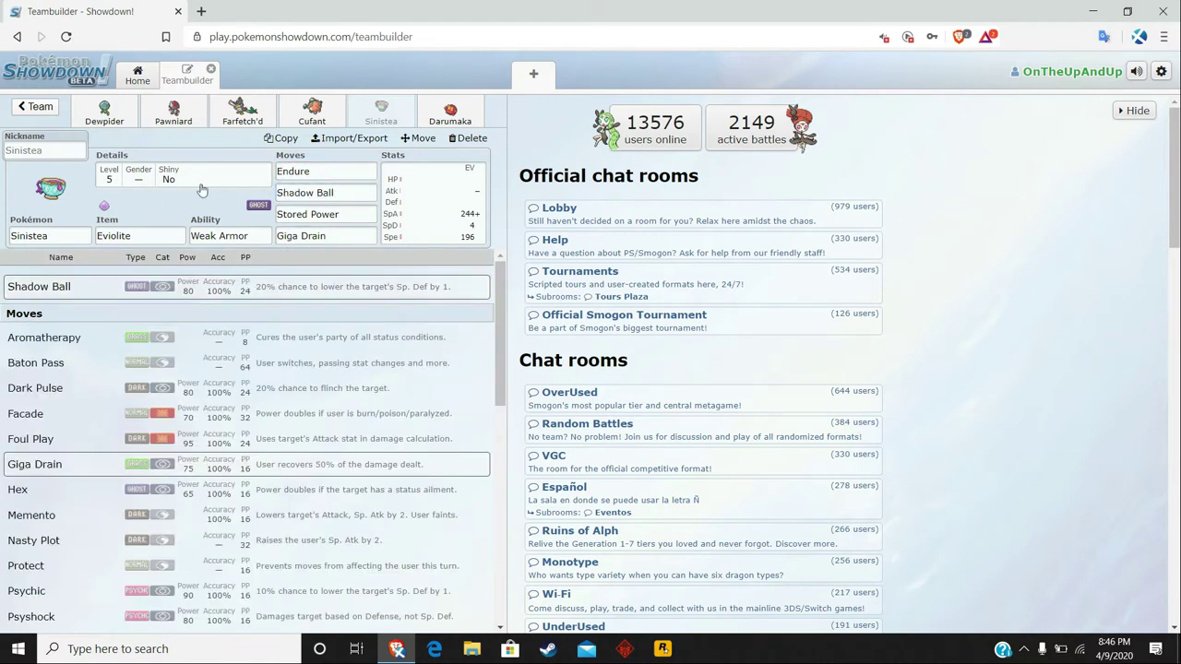
left_click(325, 192)
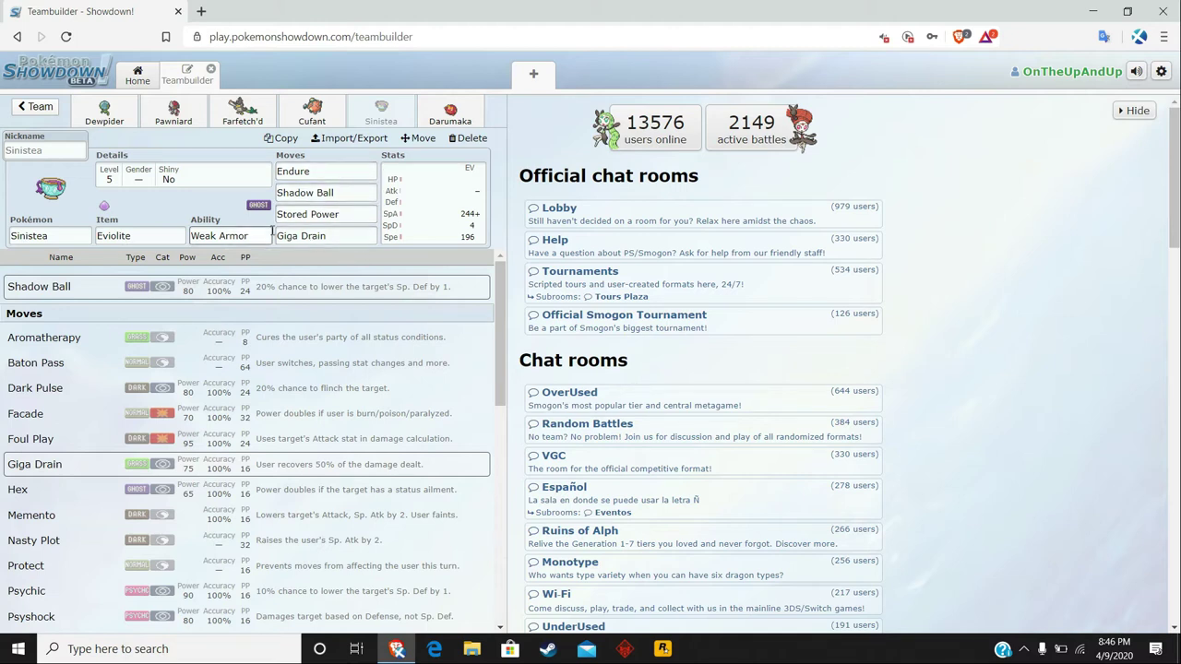
left_click(324, 214)
type("Psychic")
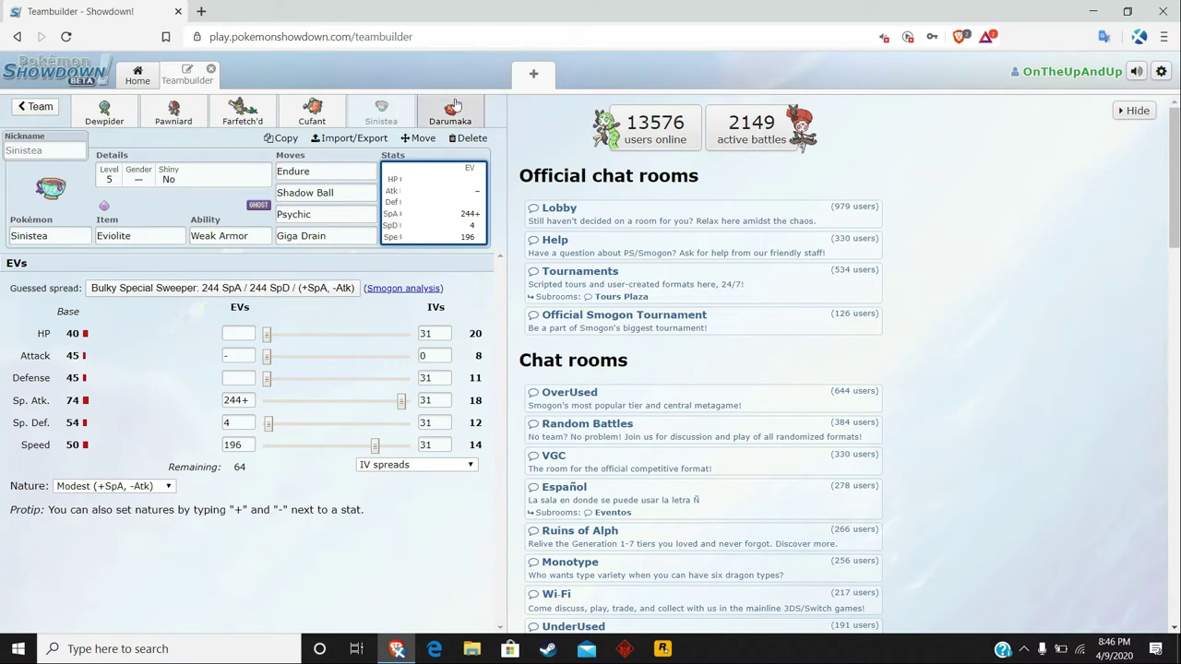
left_click(450, 111)
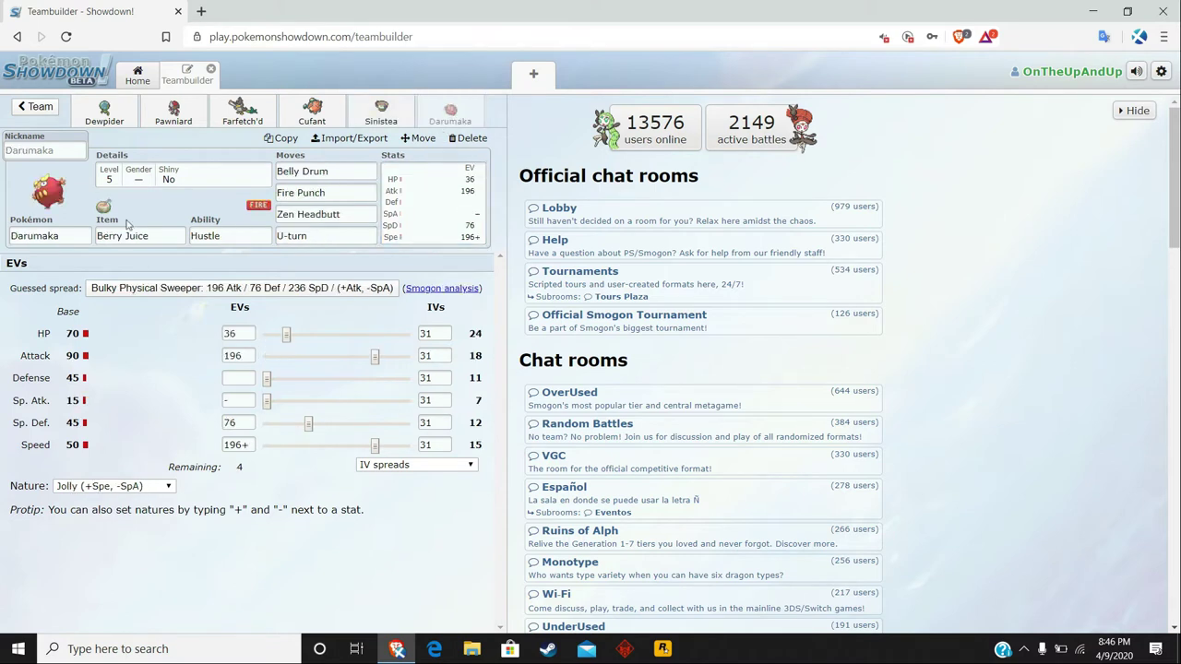
Inspect Darumaka's Berry Juice item, U-turn move, EVs, and its Hustle or Inner Focus abilities.
left_click(138, 236)
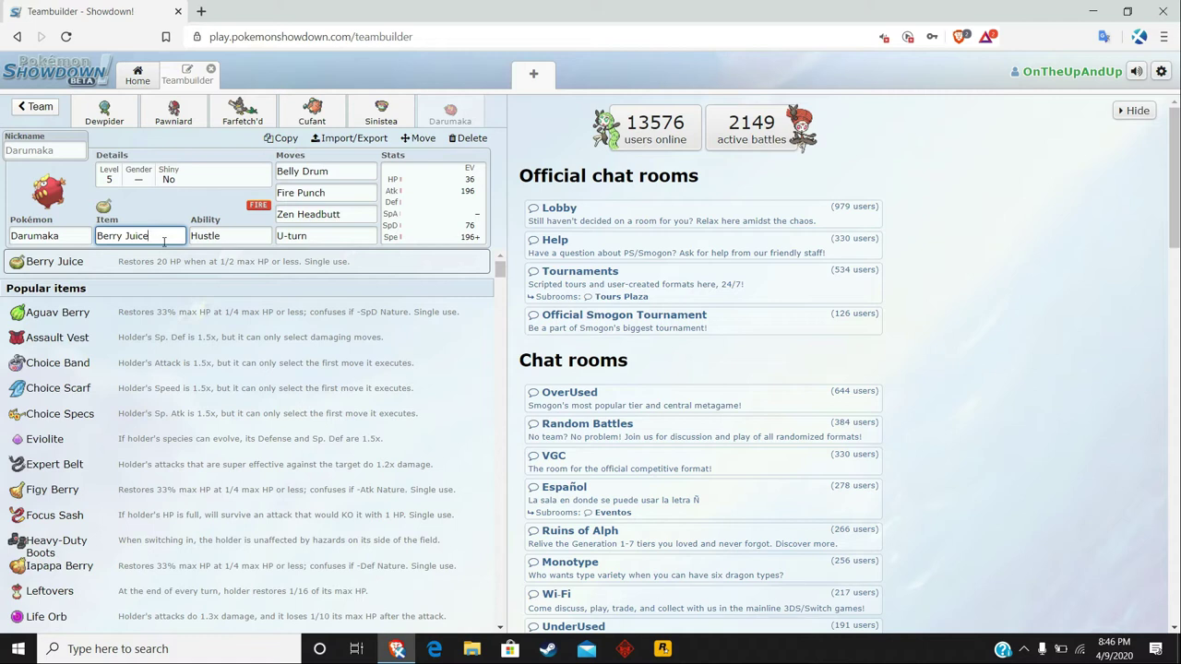
left_click(228, 236)
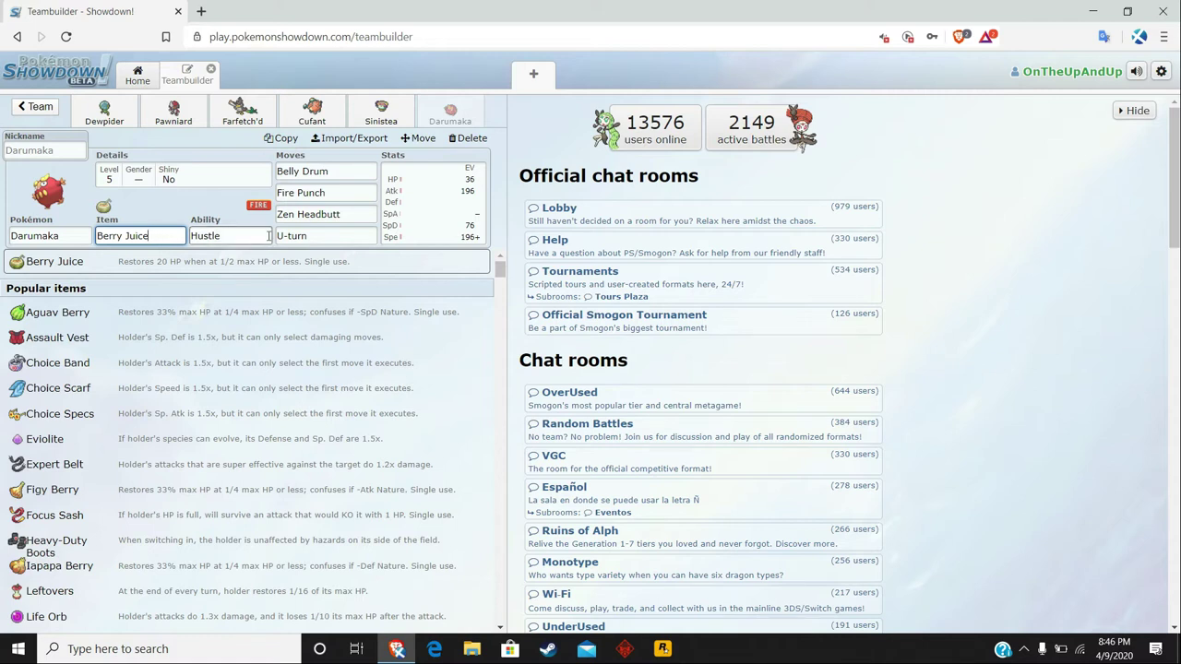
left_click(229, 236)
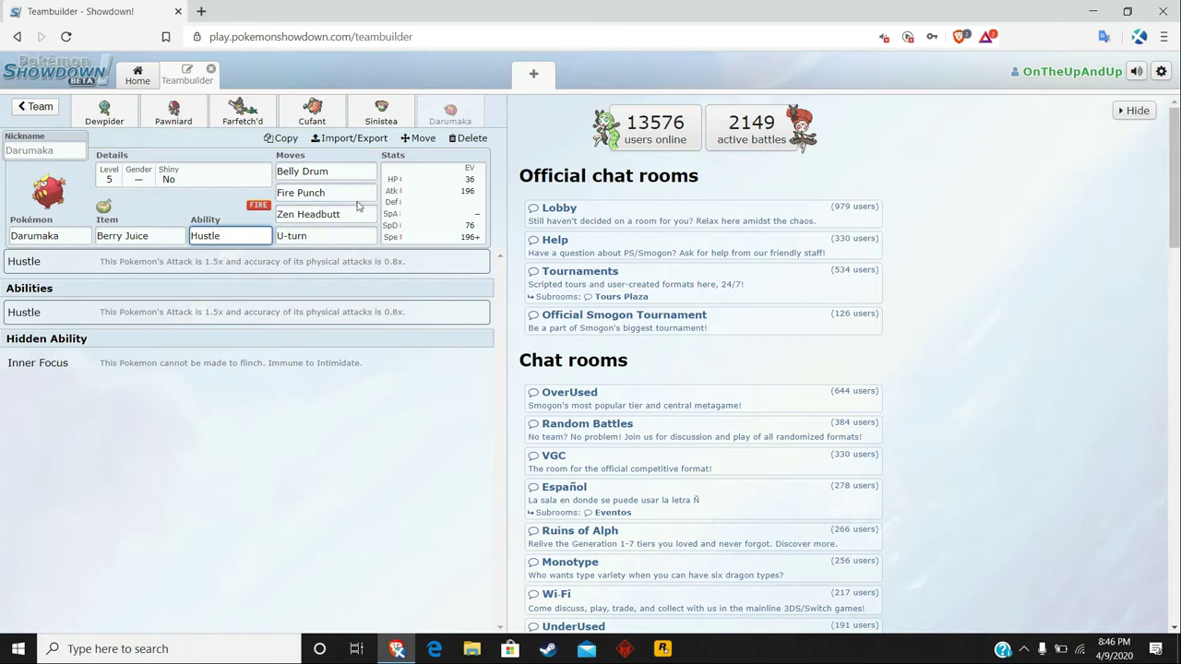
left_click(325, 236)
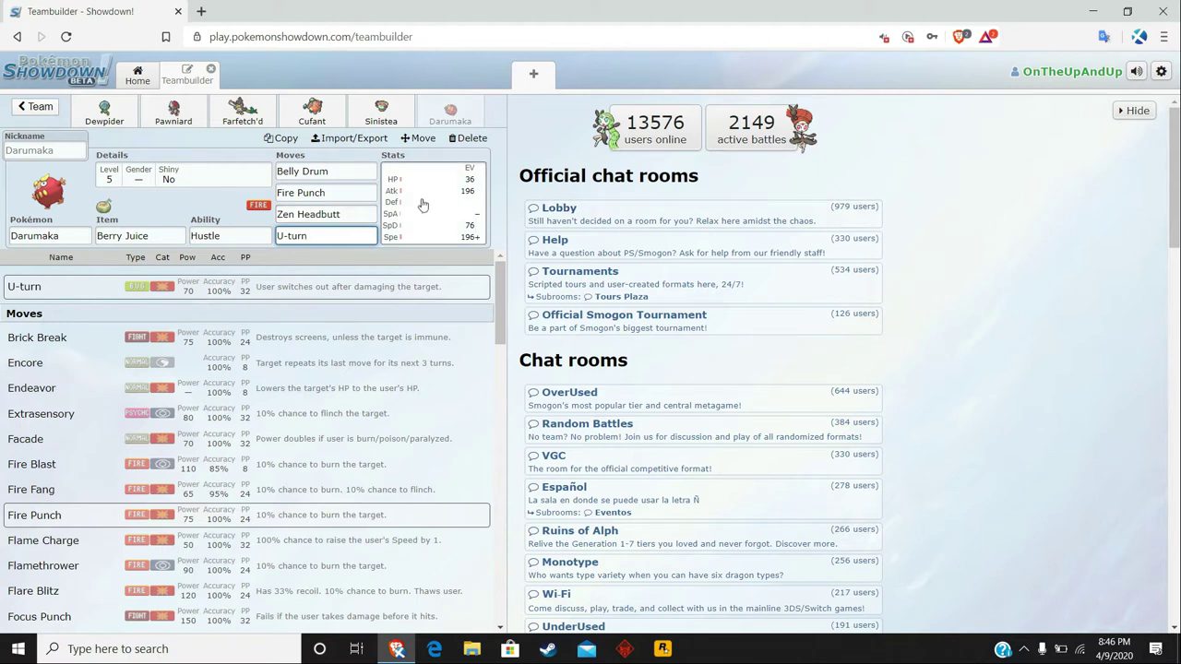
left_click(433, 203)
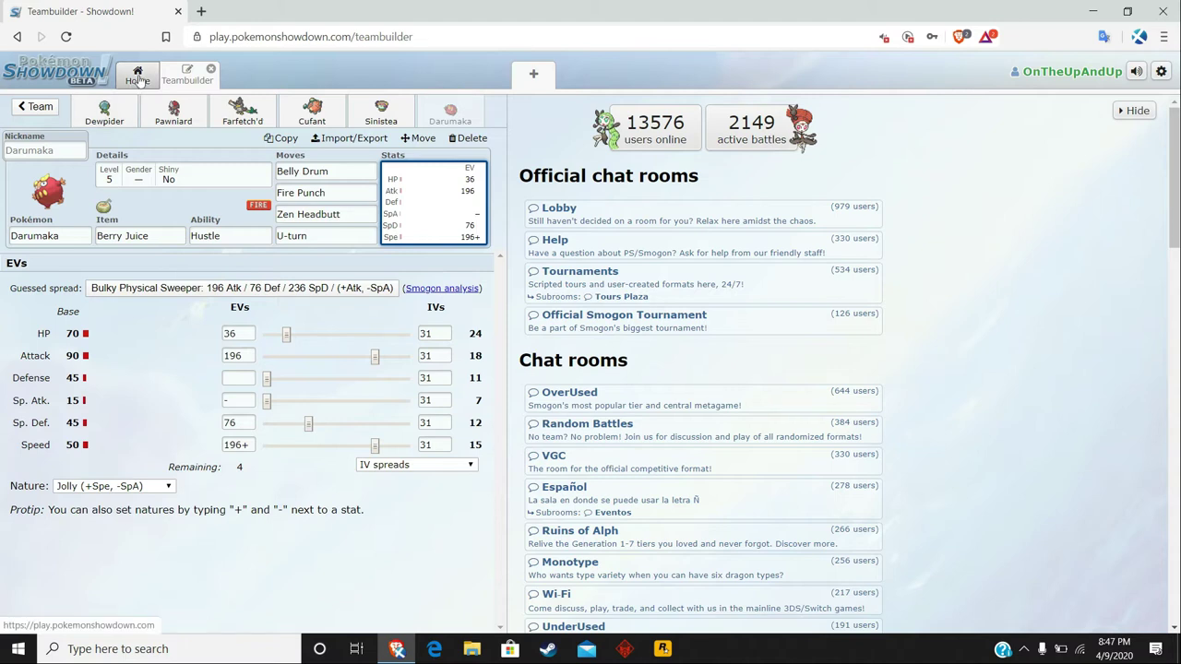
mouse_move(140, 82)
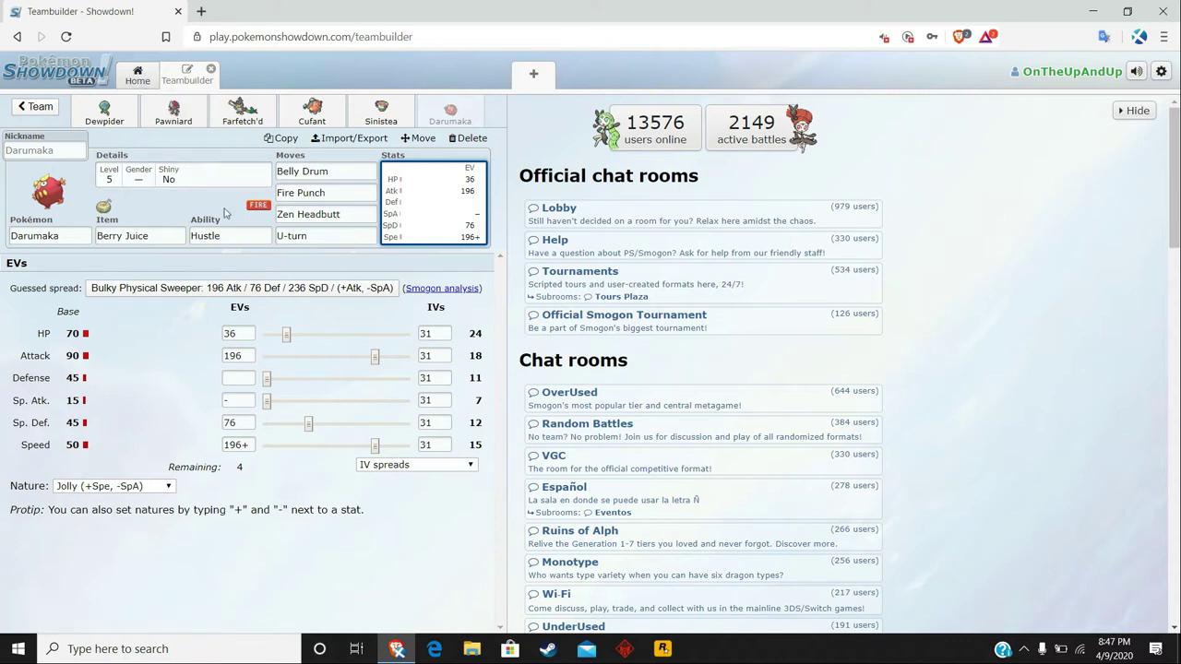
left_click(229, 237)
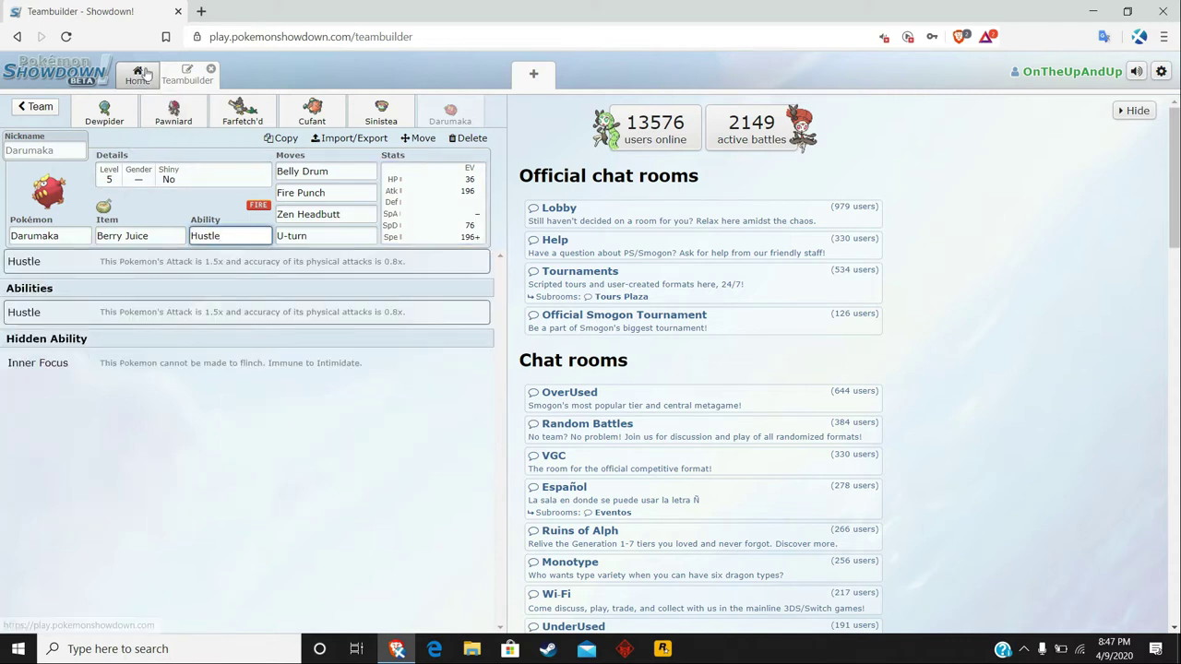
Search for a rated [Gen 8] LC ladder battle with the WEBS team from Home.
left_click(137, 74)
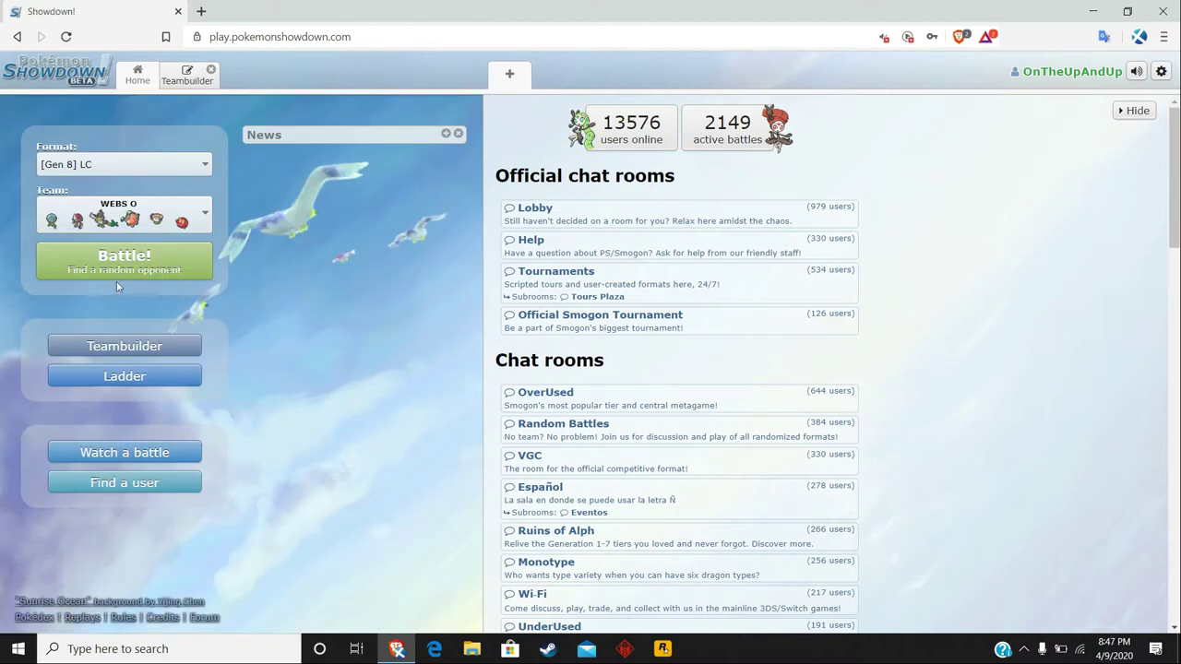
left_click(124, 260)
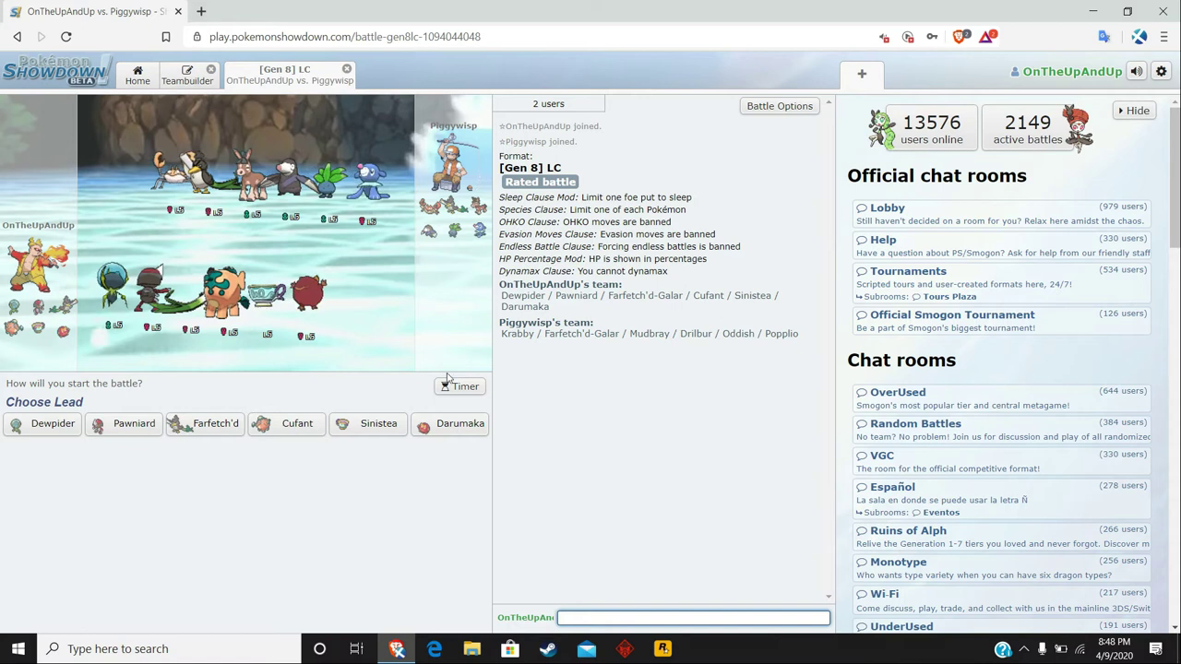
Turn on the timer, lead Farfetch'd to KO Krabby with Leaf Blade, send gl hf, and bring in Dewpider.
left_click(461, 386)
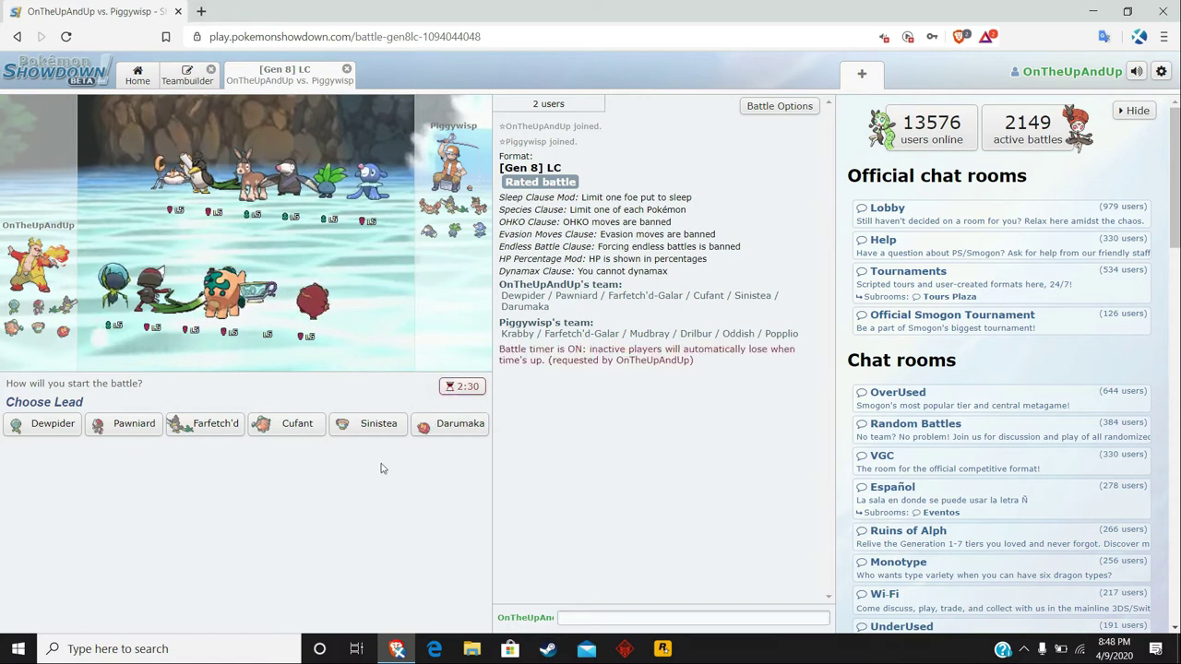
mouse_move(266, 563)
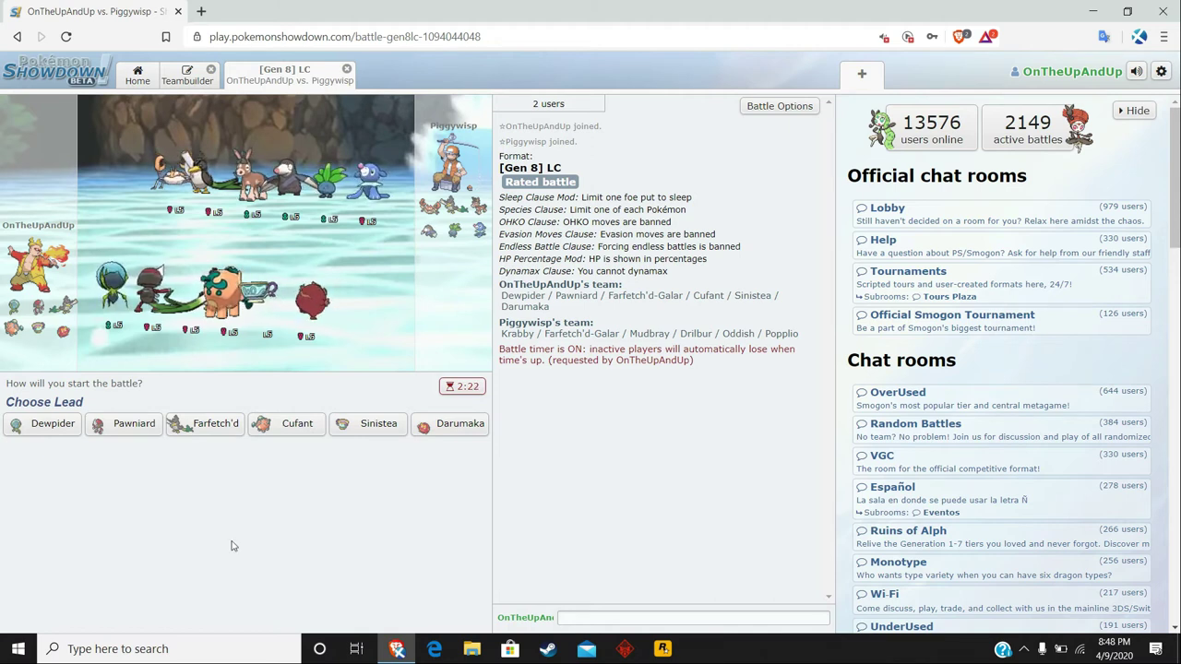
left_click(214, 422)
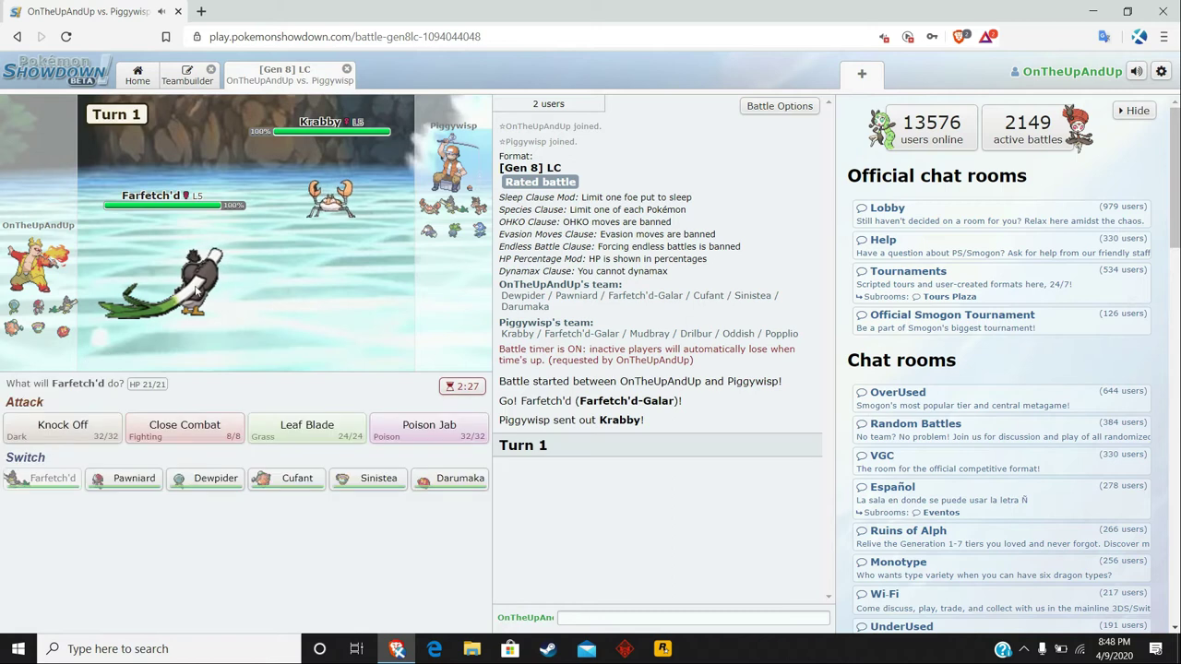
left_click(307, 428)
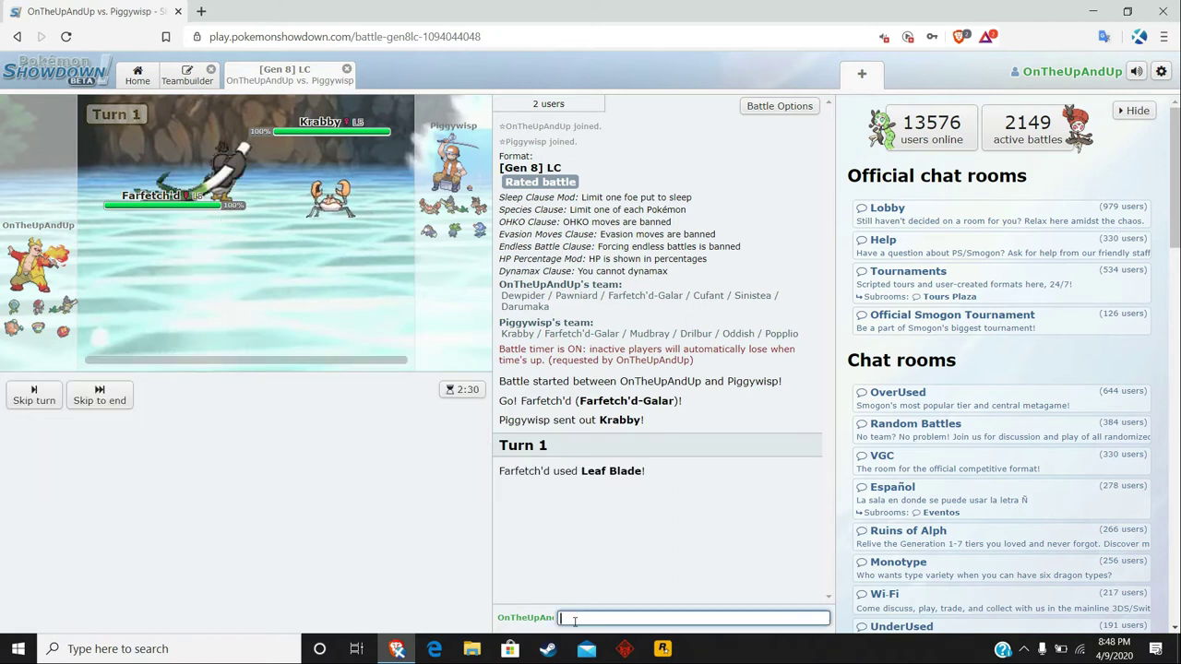
type("gll")
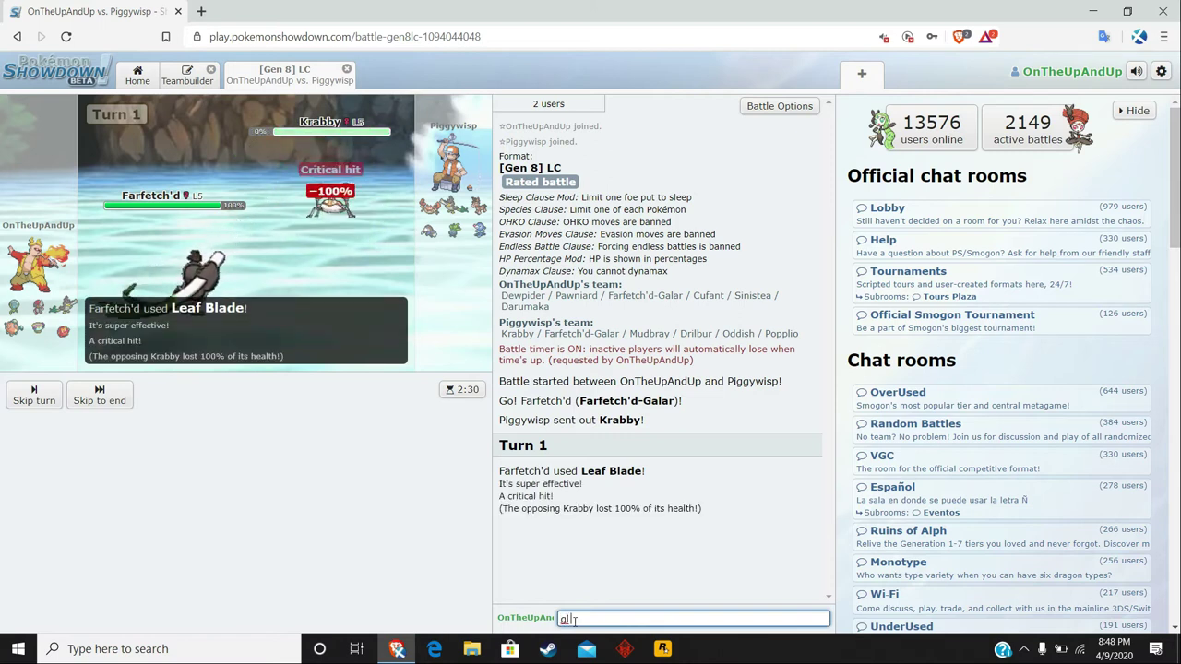
key("enter")
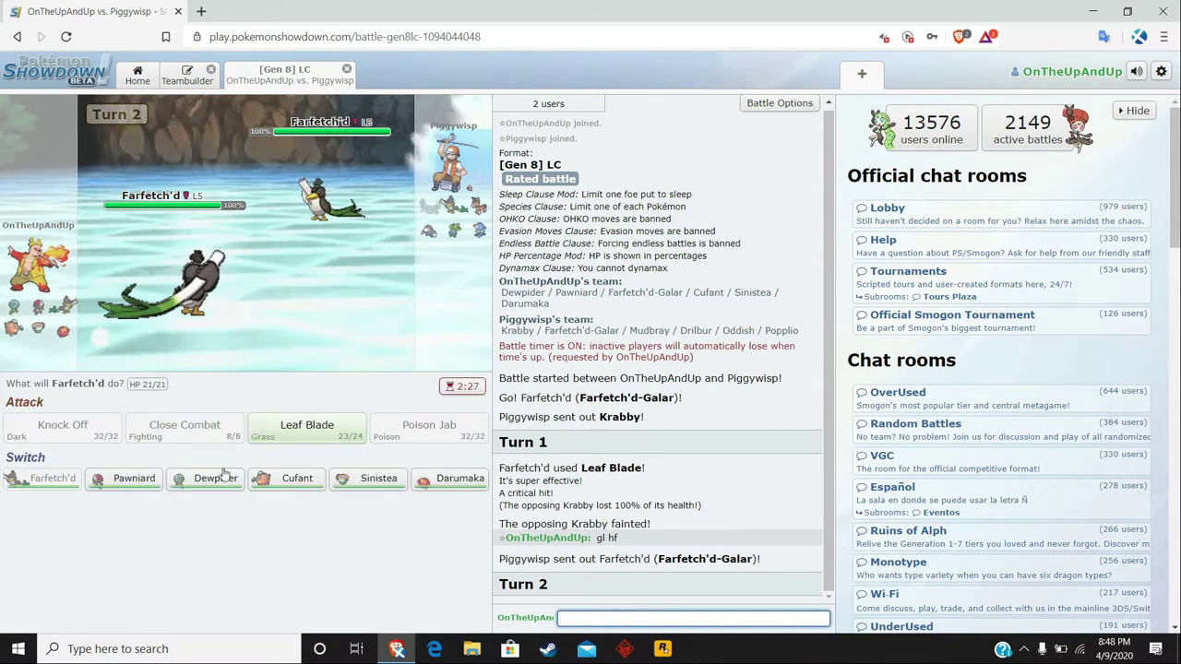
mouse_move(205, 478)
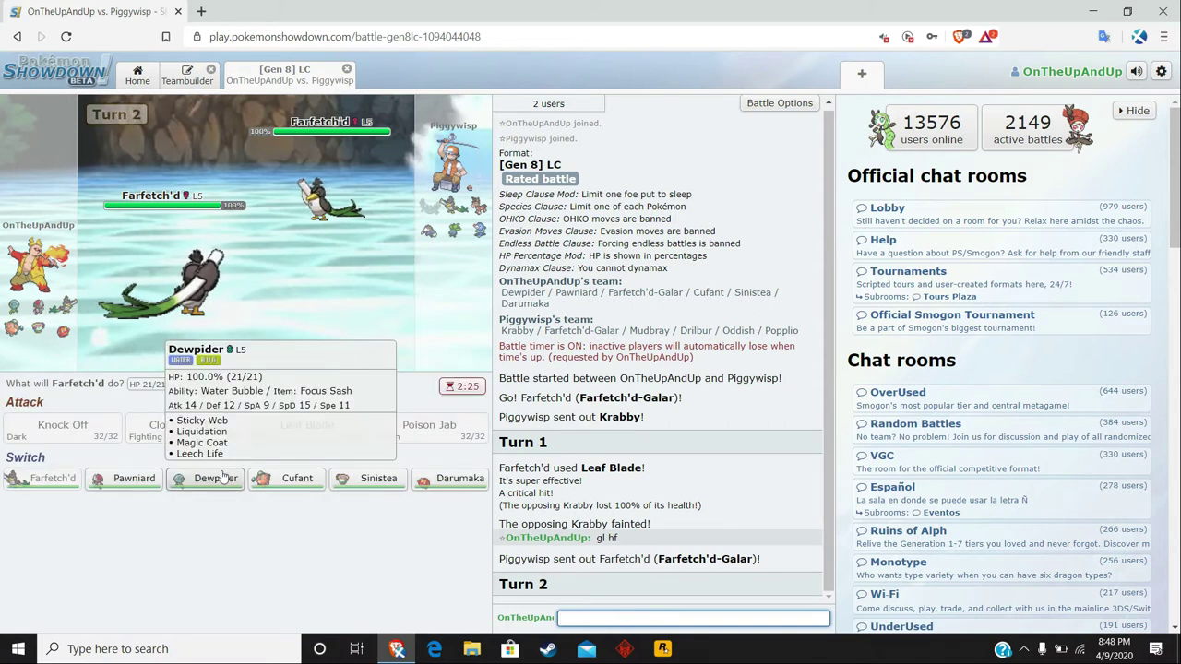
left_click(214, 478)
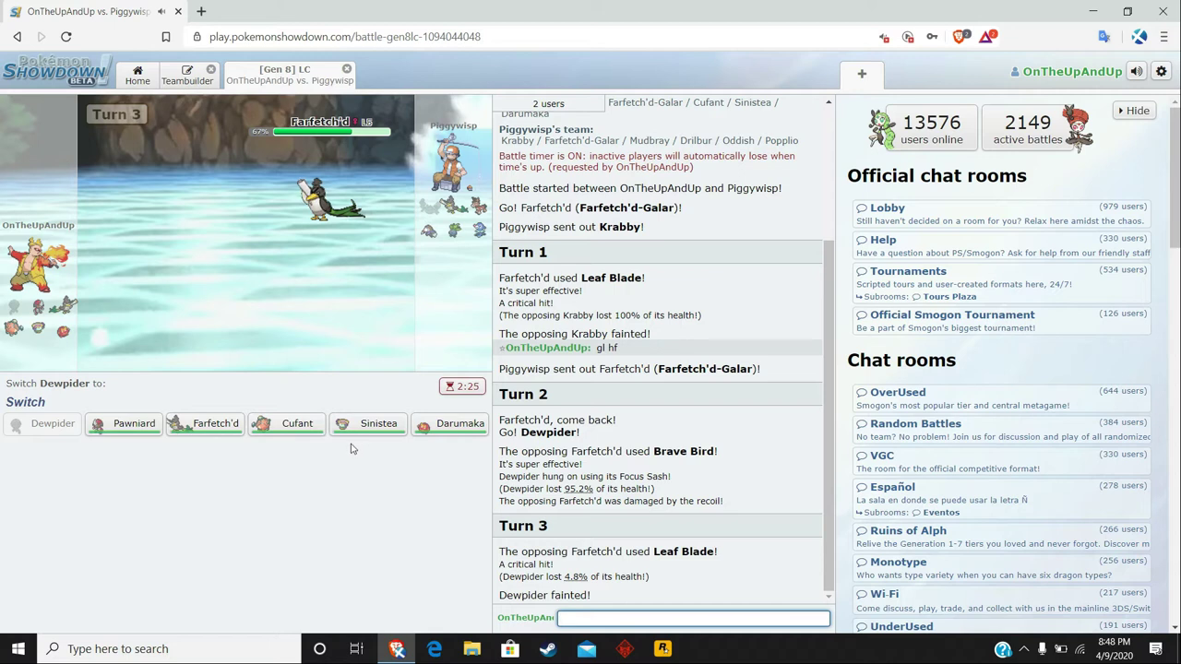
mouse_move(214, 423)
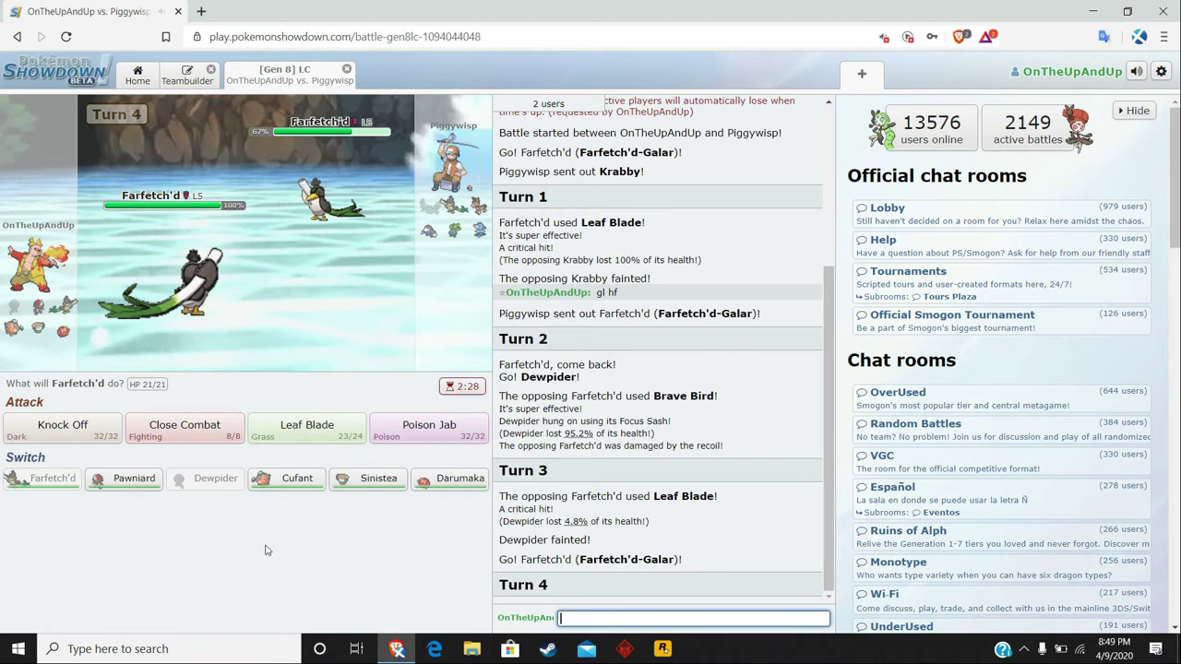
Hit Mudbray with Close Combat, then switch Farfetch'd out for Sinistea.
left_click(184, 425)
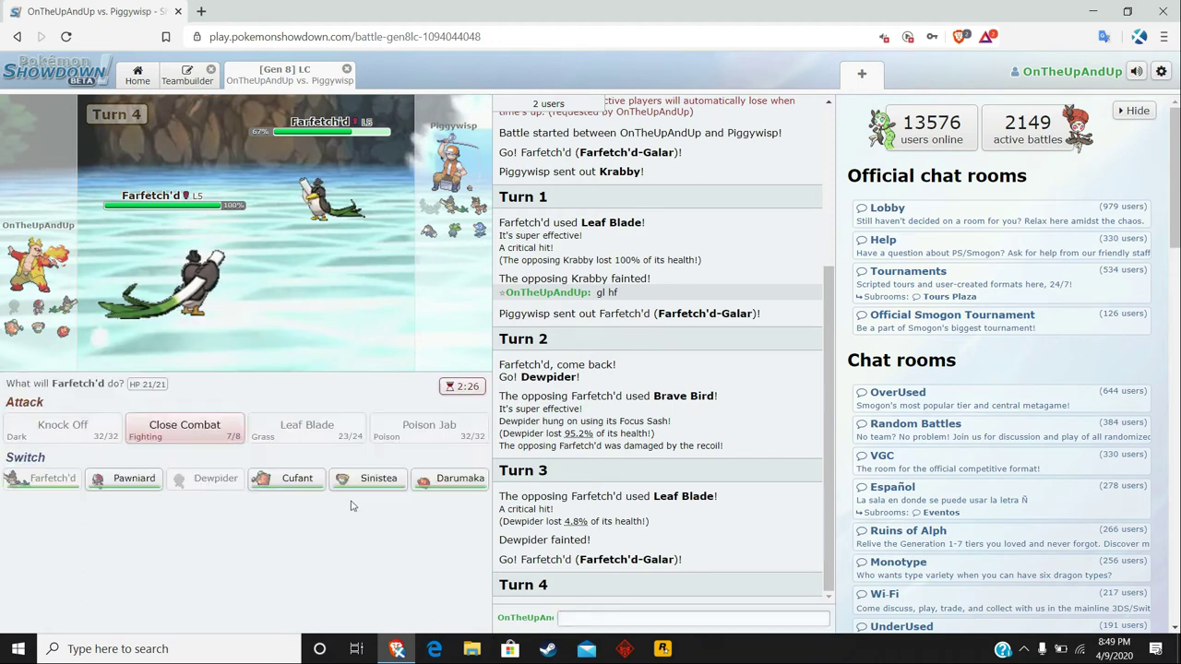
left_click(184, 424)
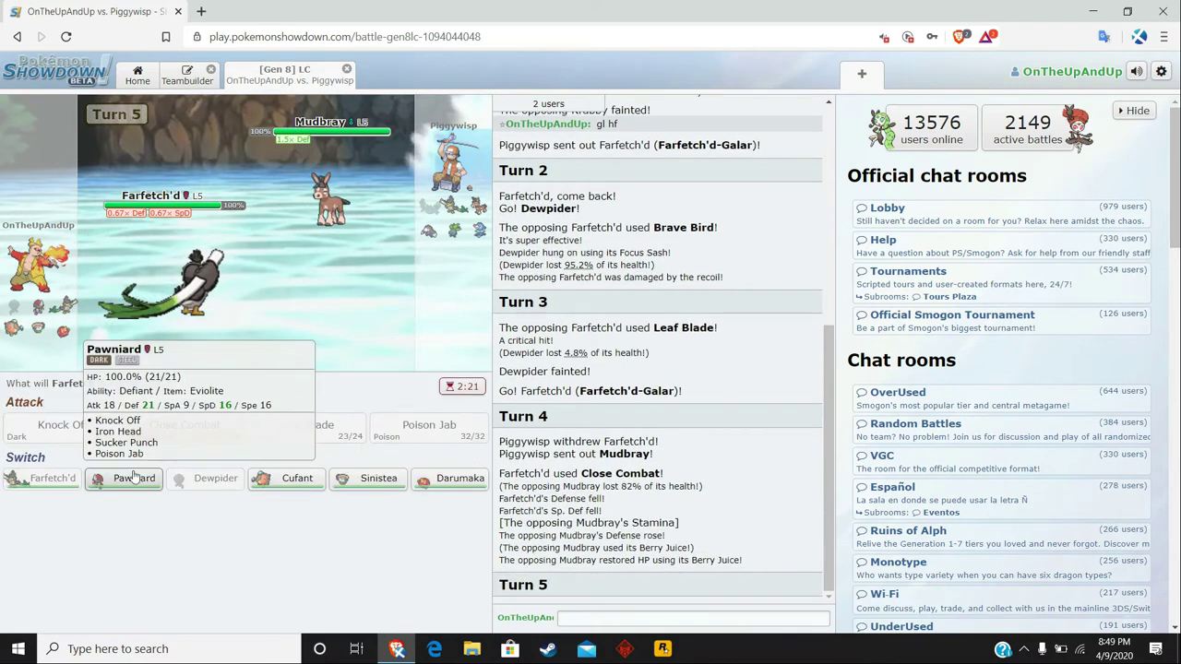
left_click(367, 478)
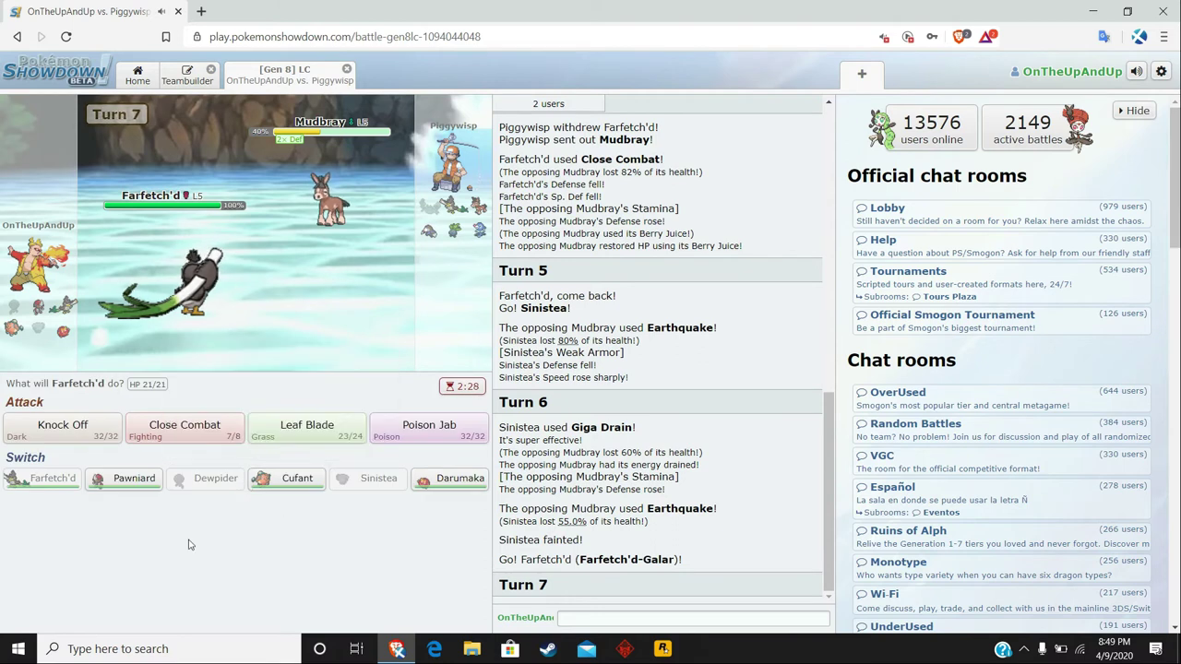
mouse_move(297, 478)
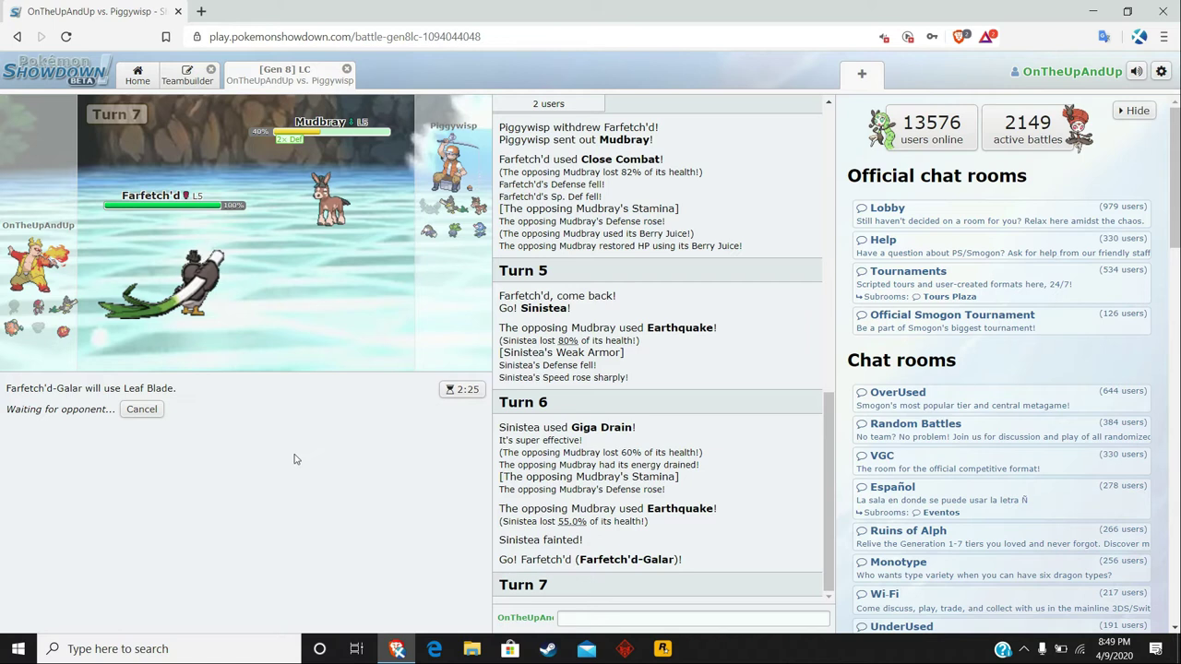
mouse_move(307, 499)
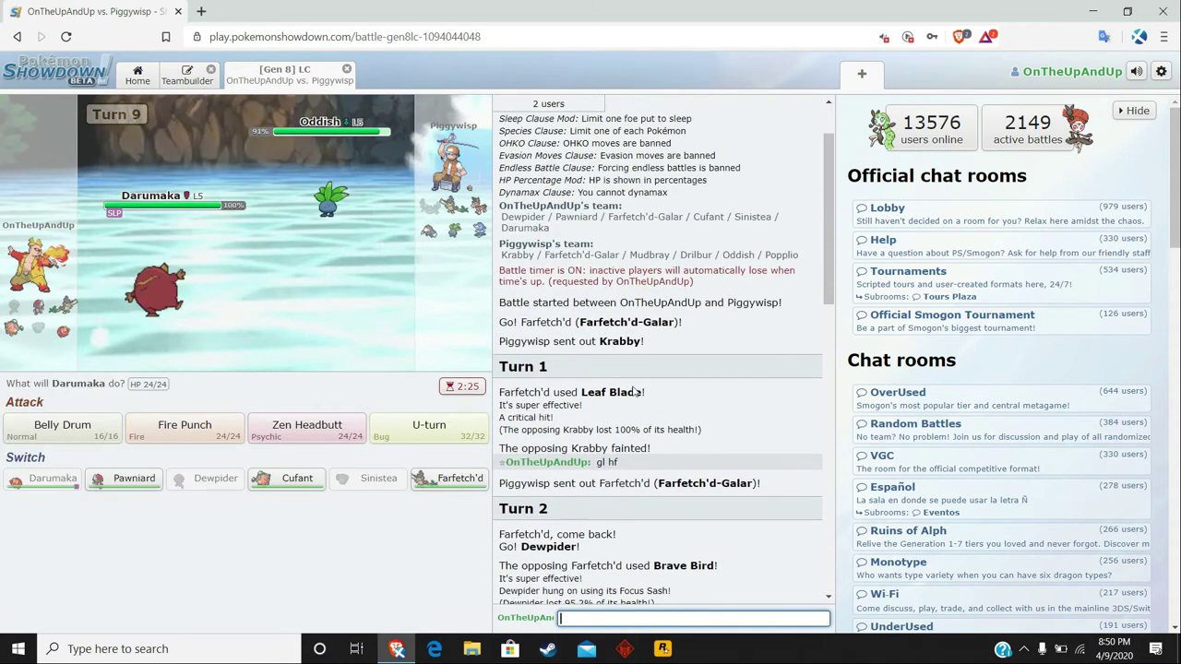
Bring in Pawniard to Knock Off Drilbur and Popplio, then send Farfetch'd in once Pawniard faints.
scroll("down", 3)
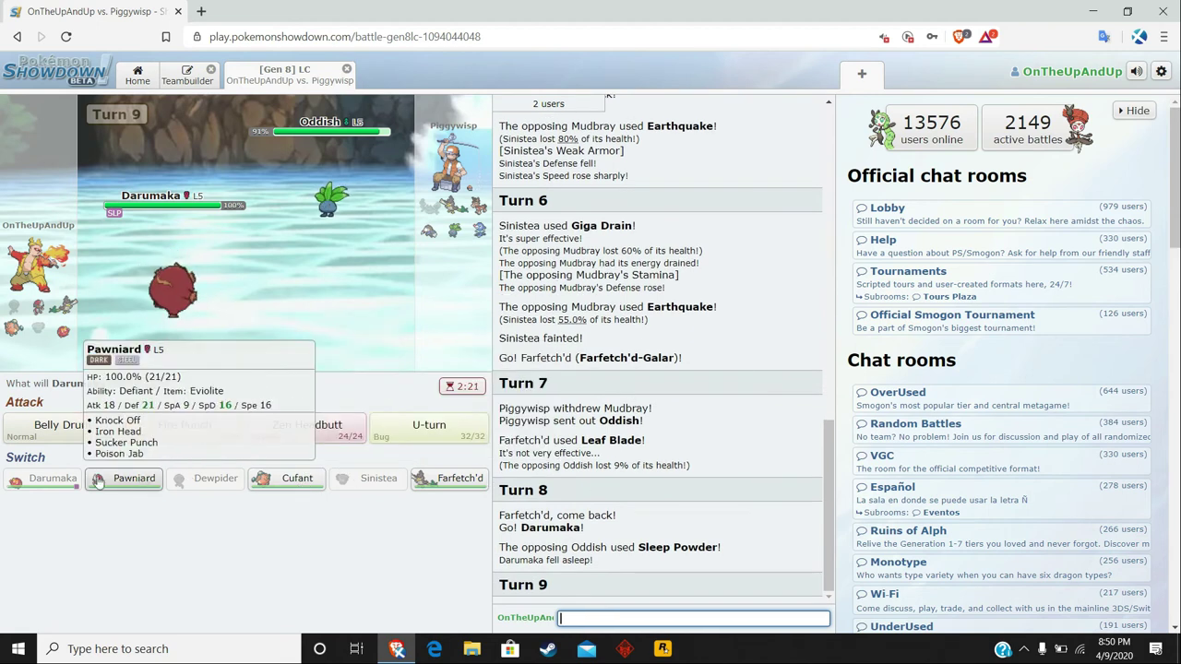
left_click(133, 477)
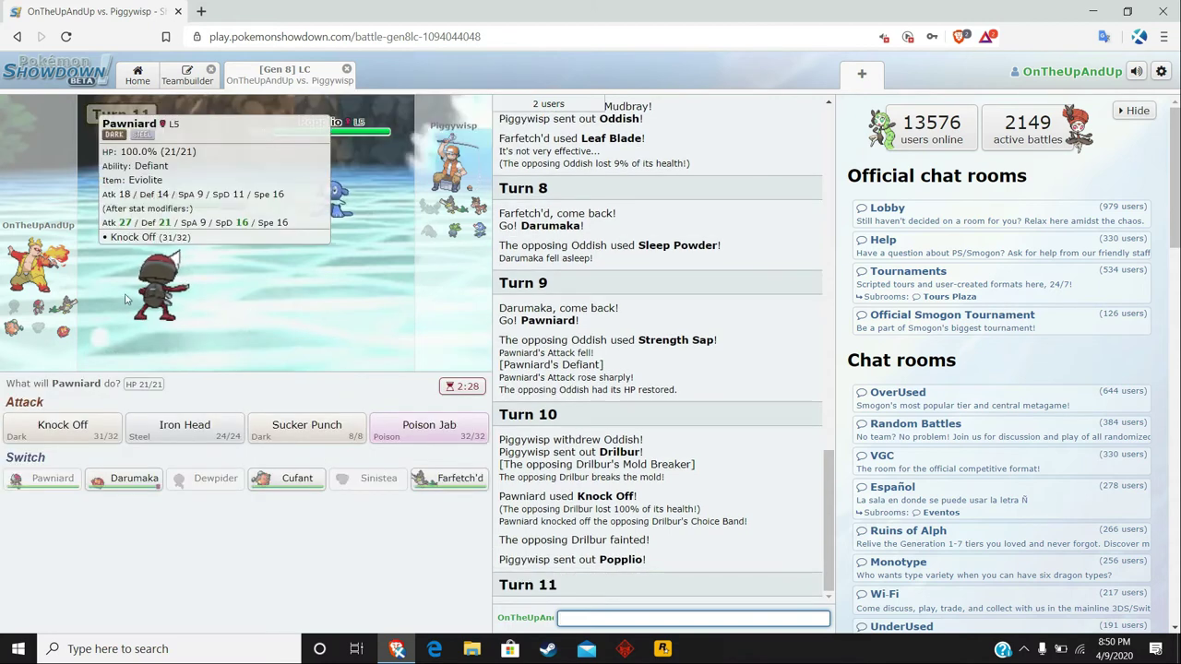
mouse_move(63, 425)
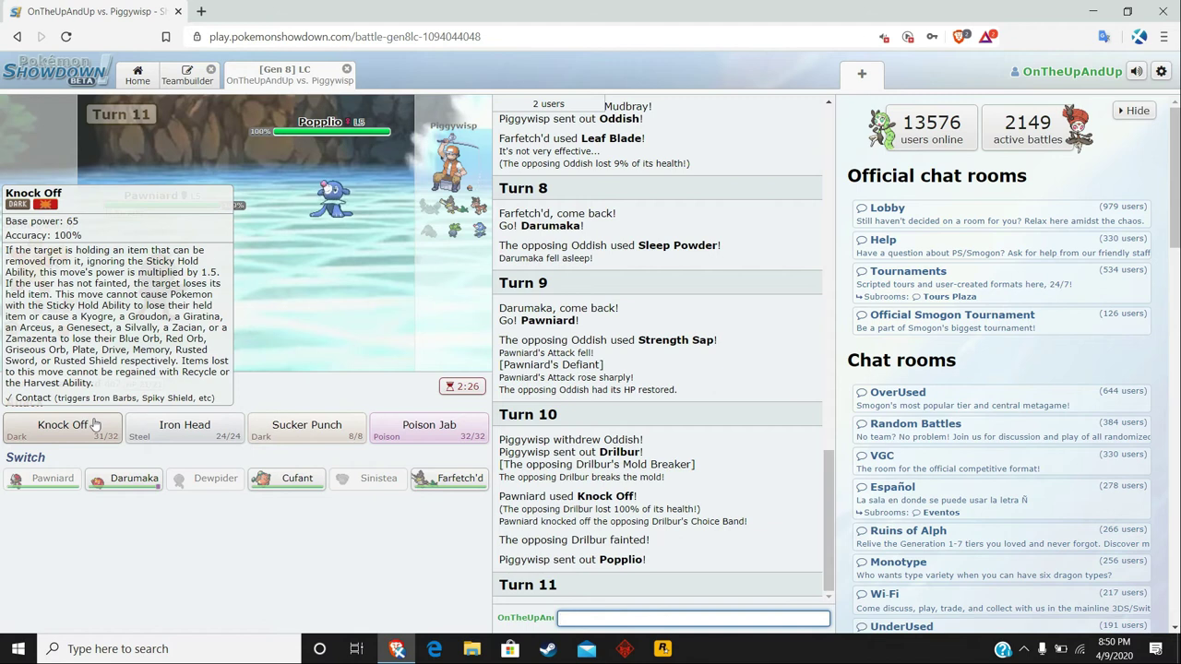
left_click(63, 424)
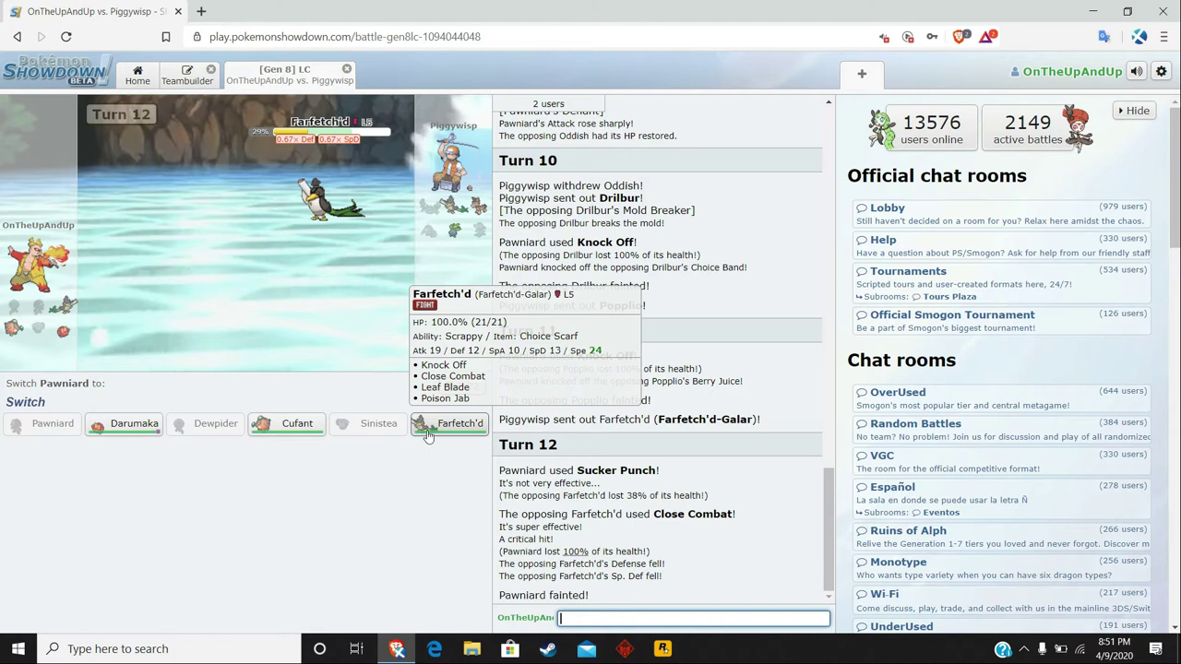
left_click(457, 422)
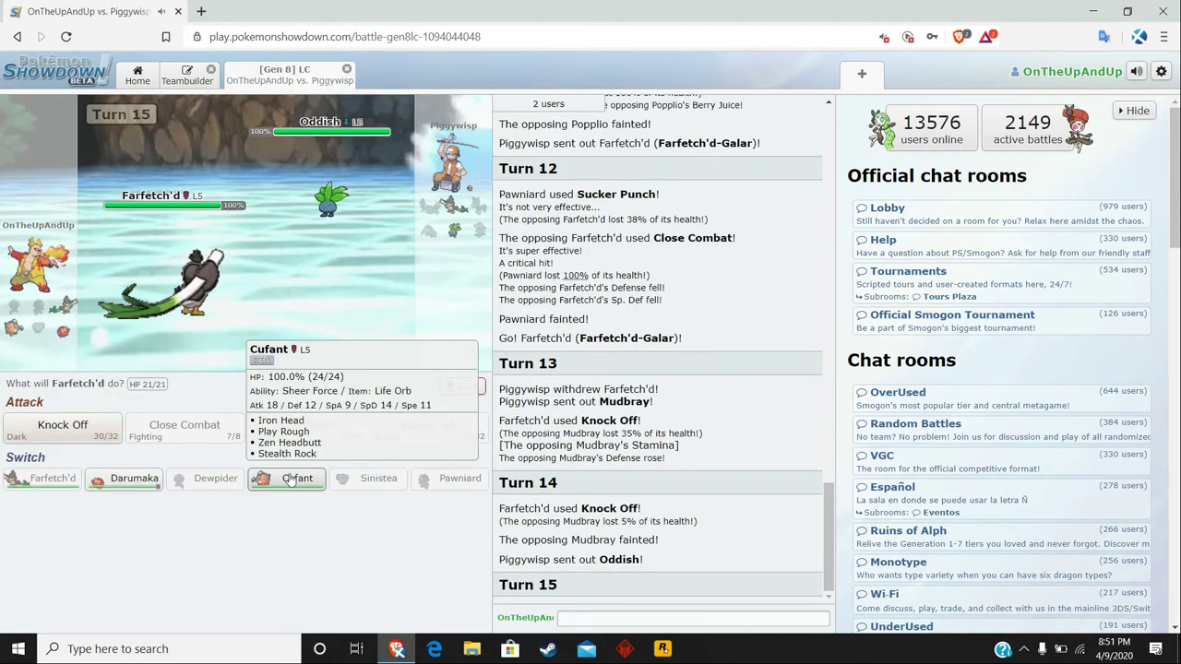
Bring in Cufant to Zen Headbutt Oddish, then hit the opposing Farfetch'd with Close Combat.
left_click(288, 478)
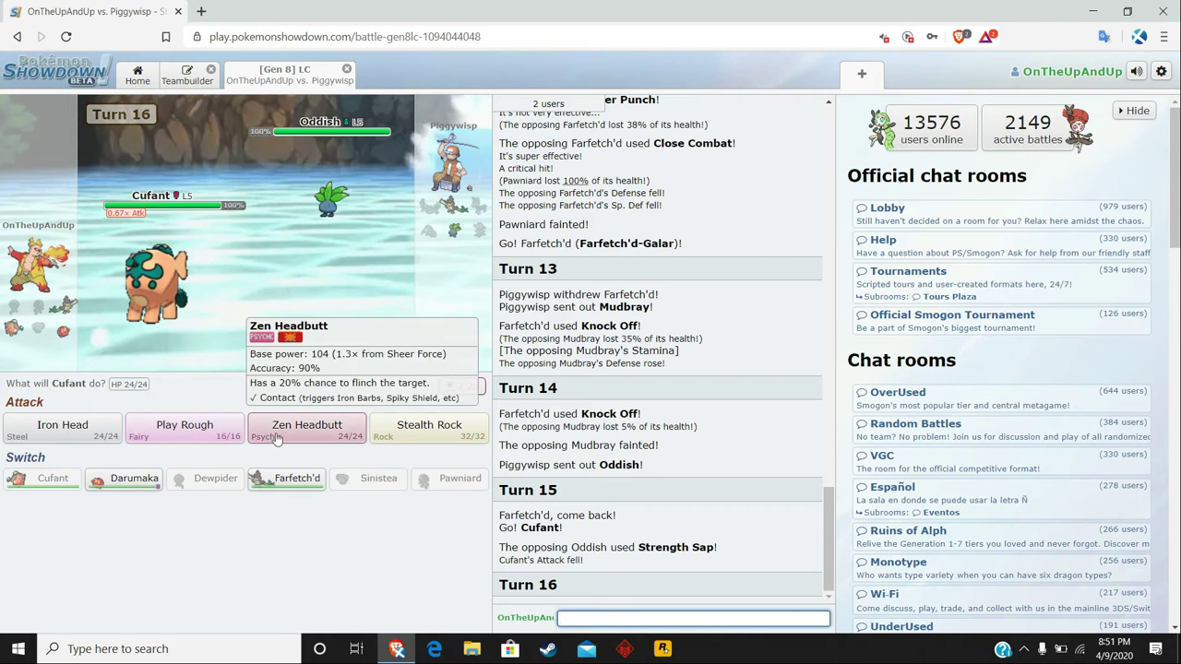
left_click(306, 424)
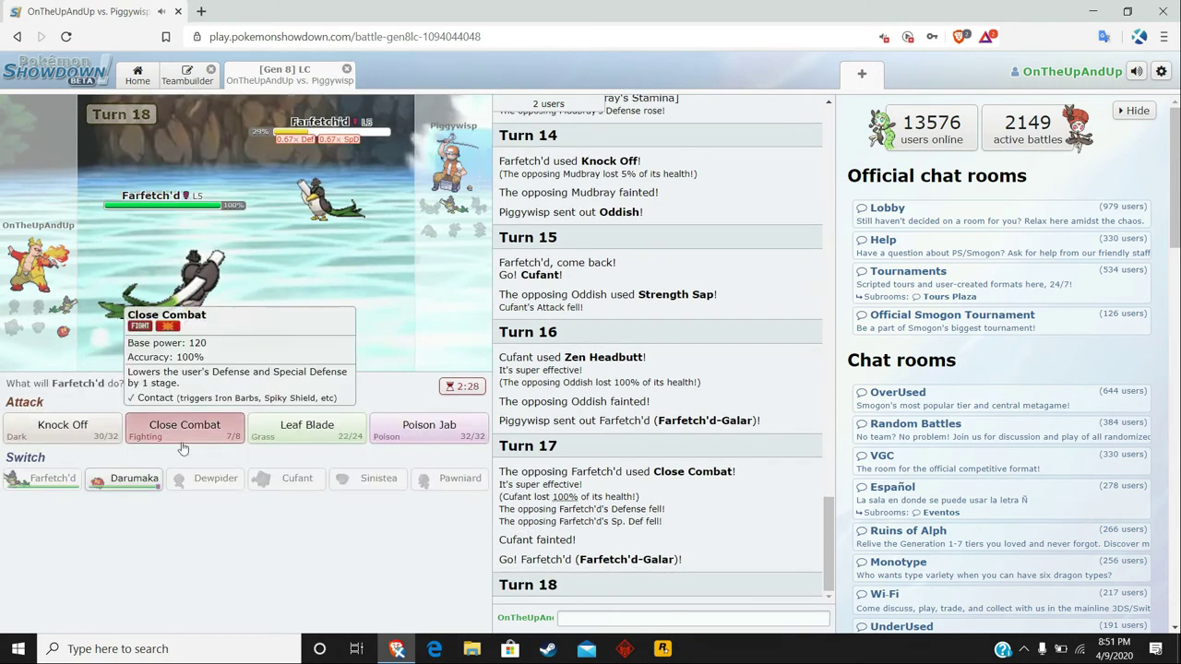
left_click(184, 424)
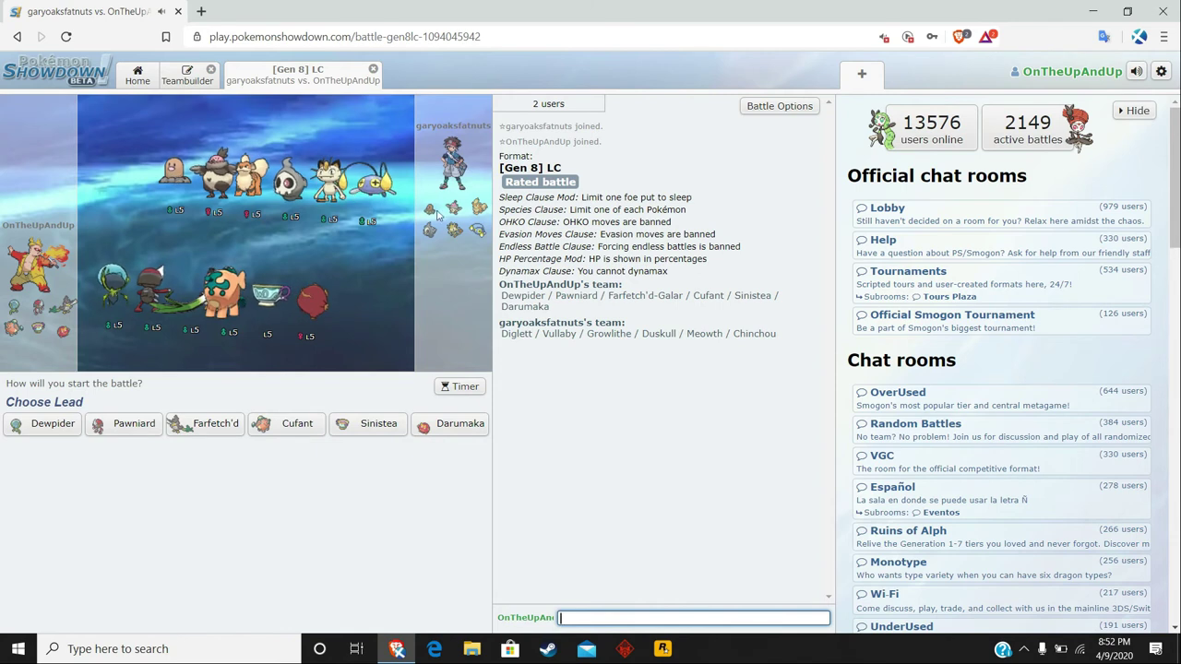
mouse_move(428, 212)
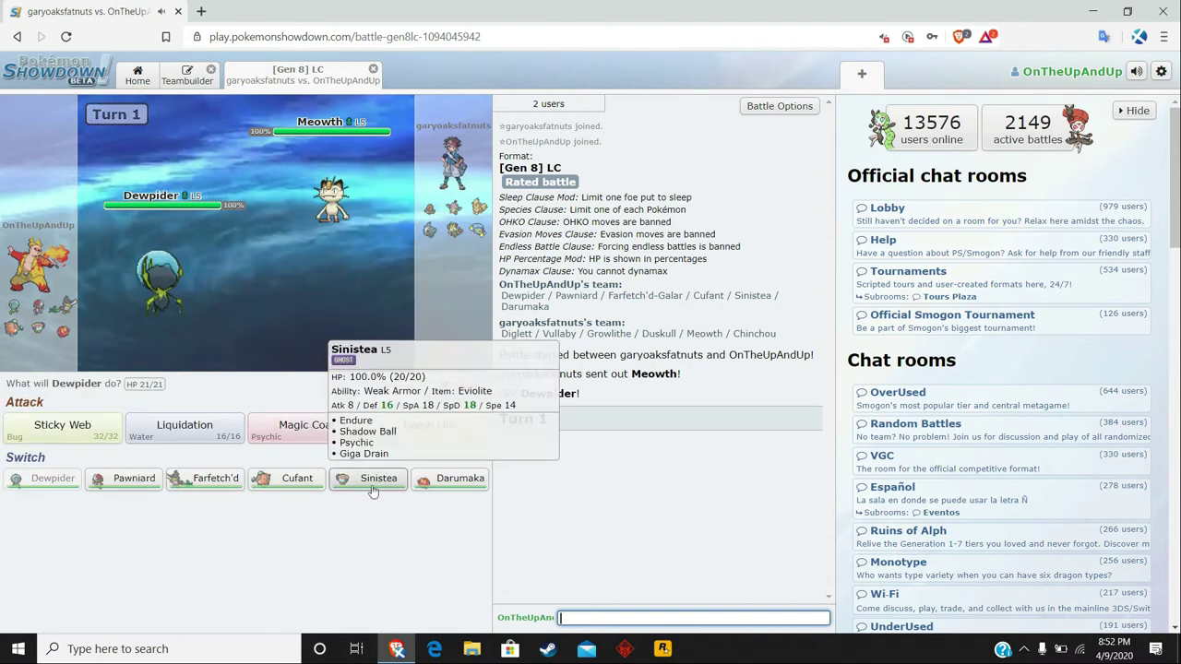
Have Sinistea use Endure, Psychic, Giga Drain and Endure across turns 2–6 to fell Meowth.
left_click(379, 478)
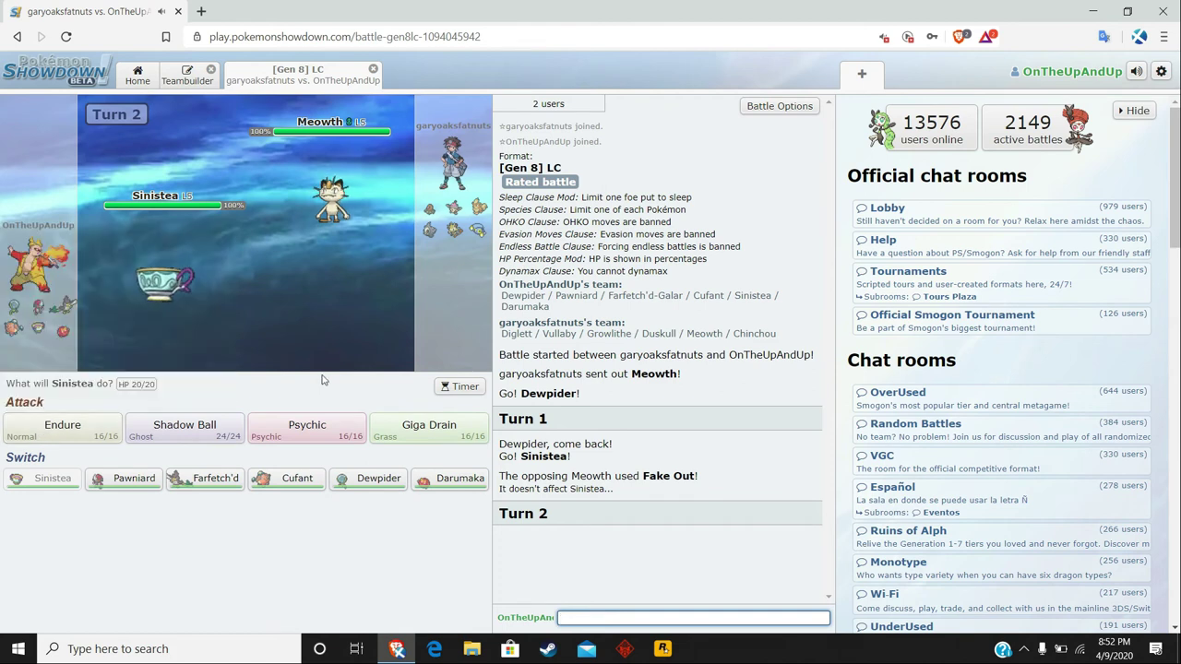
mouse_move(307, 428)
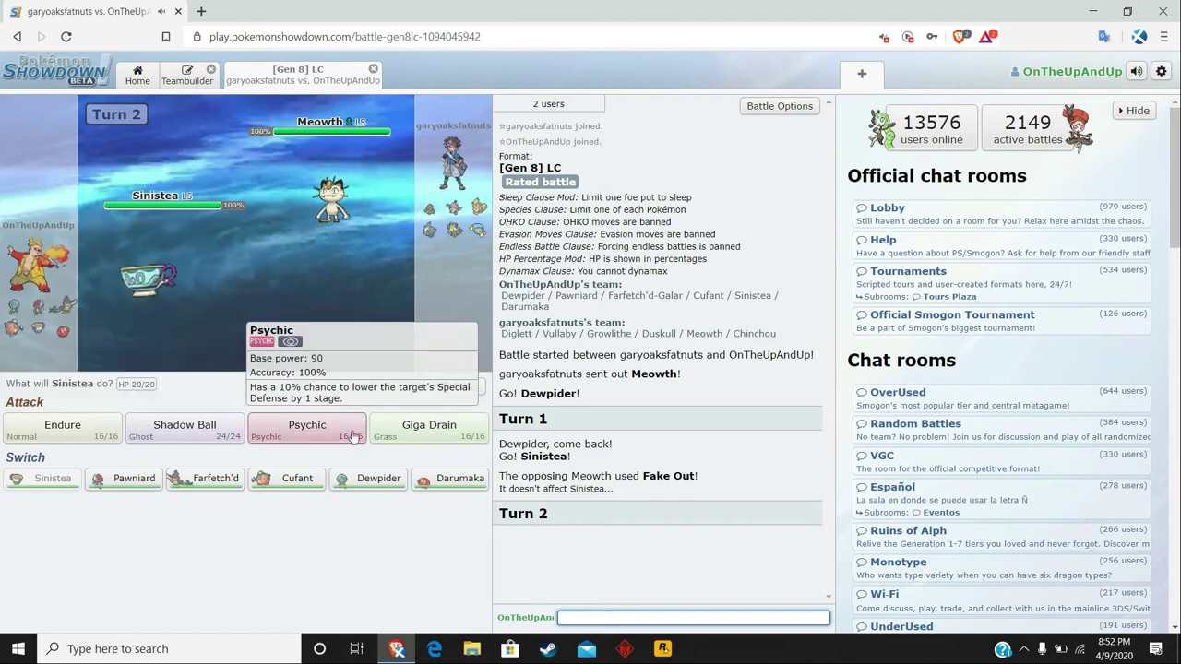
left_click(62, 429)
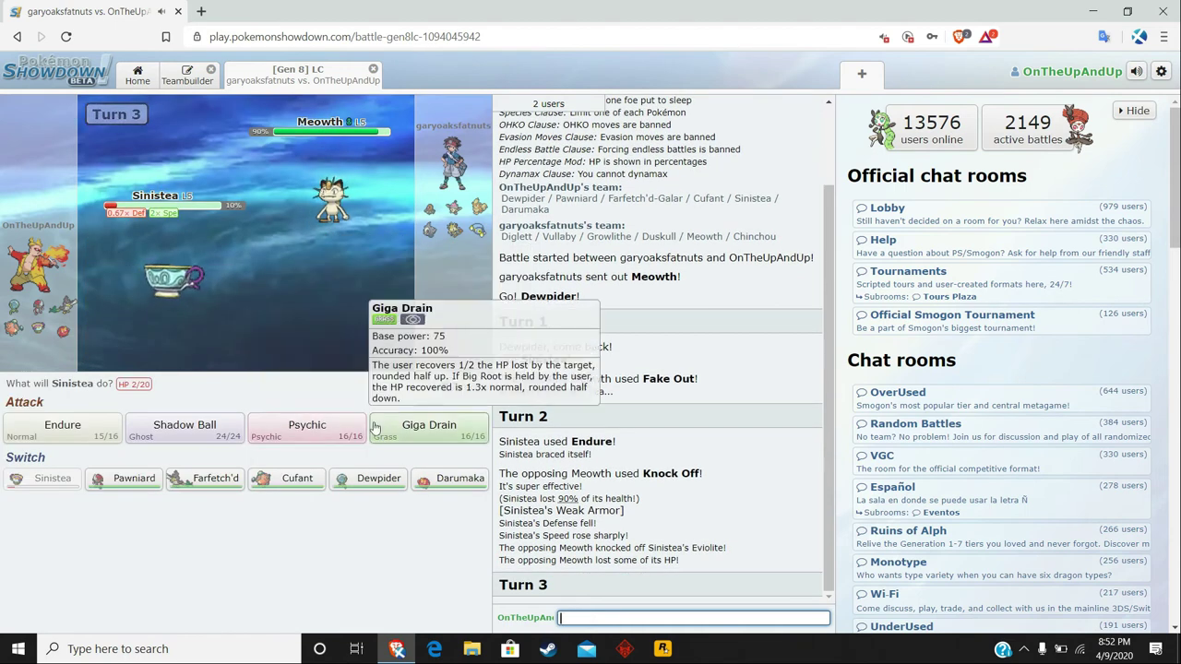
mouse_move(203, 317)
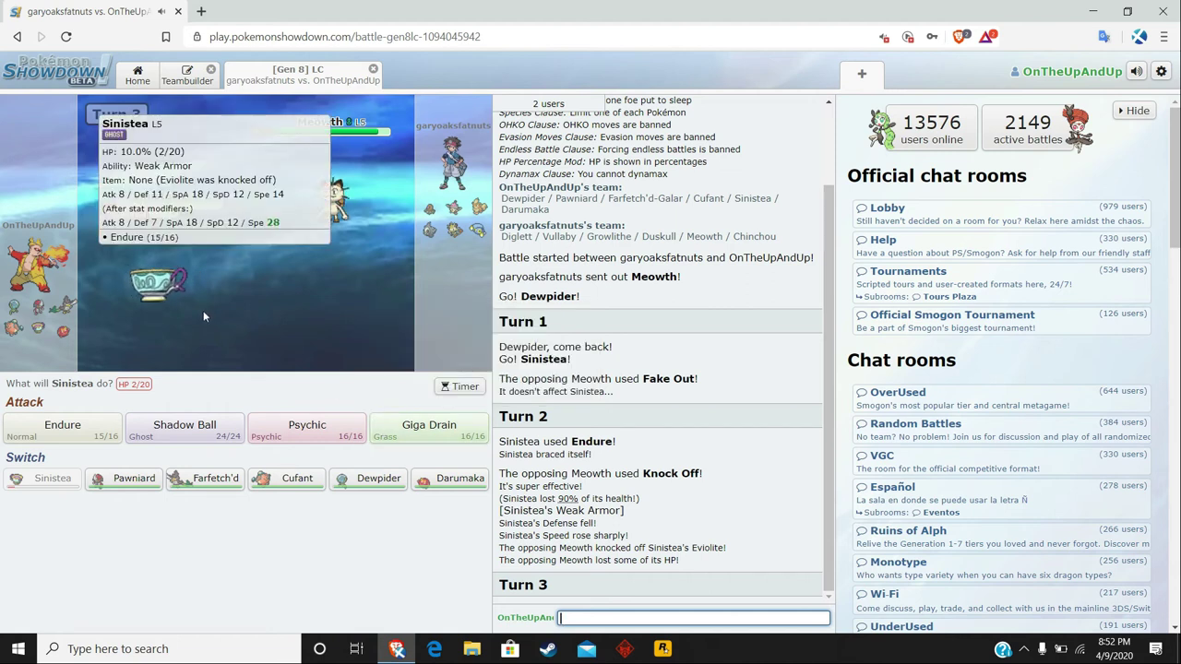
mouse_move(329, 203)
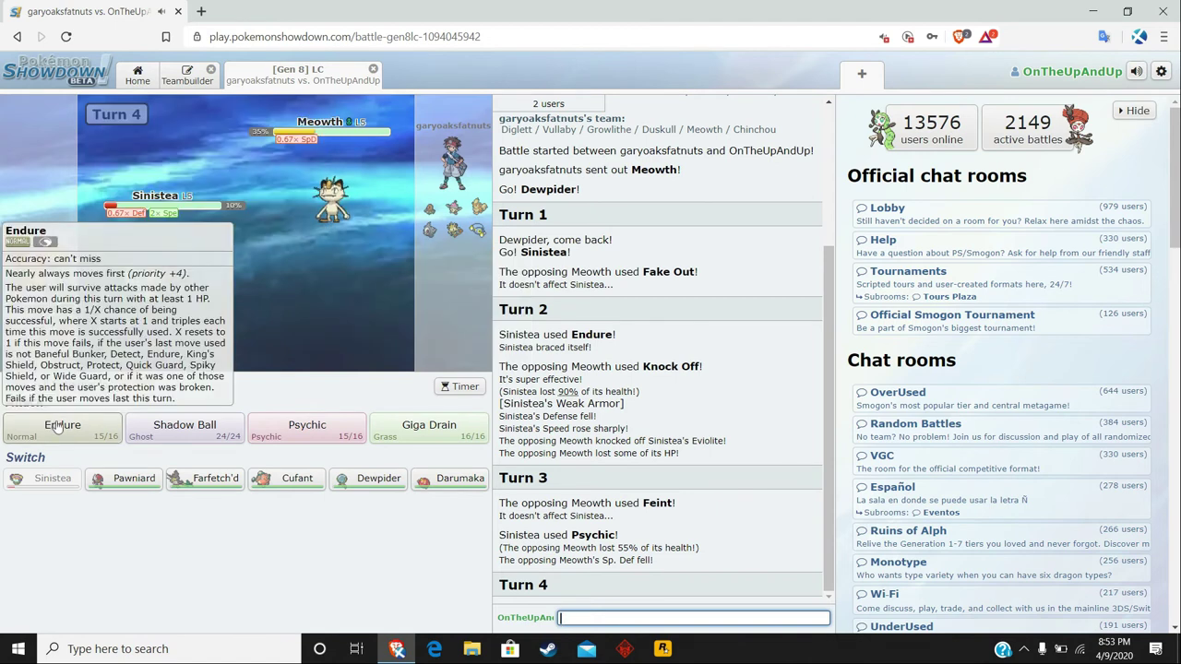
left_click(306, 428)
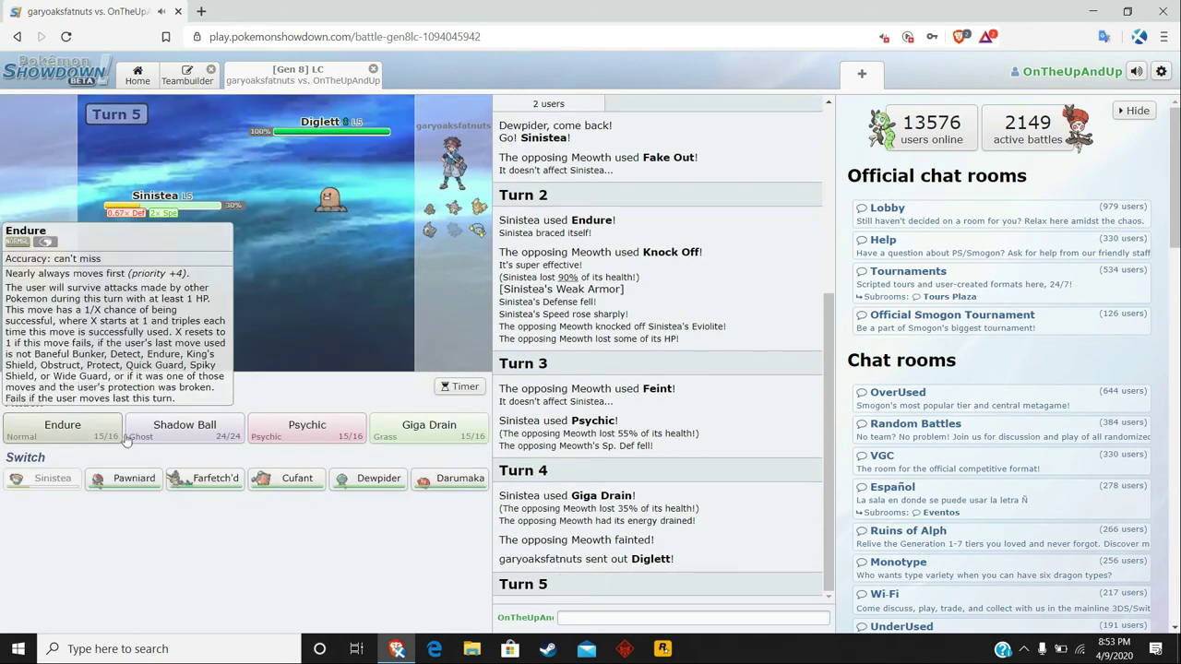
left_click(62, 425)
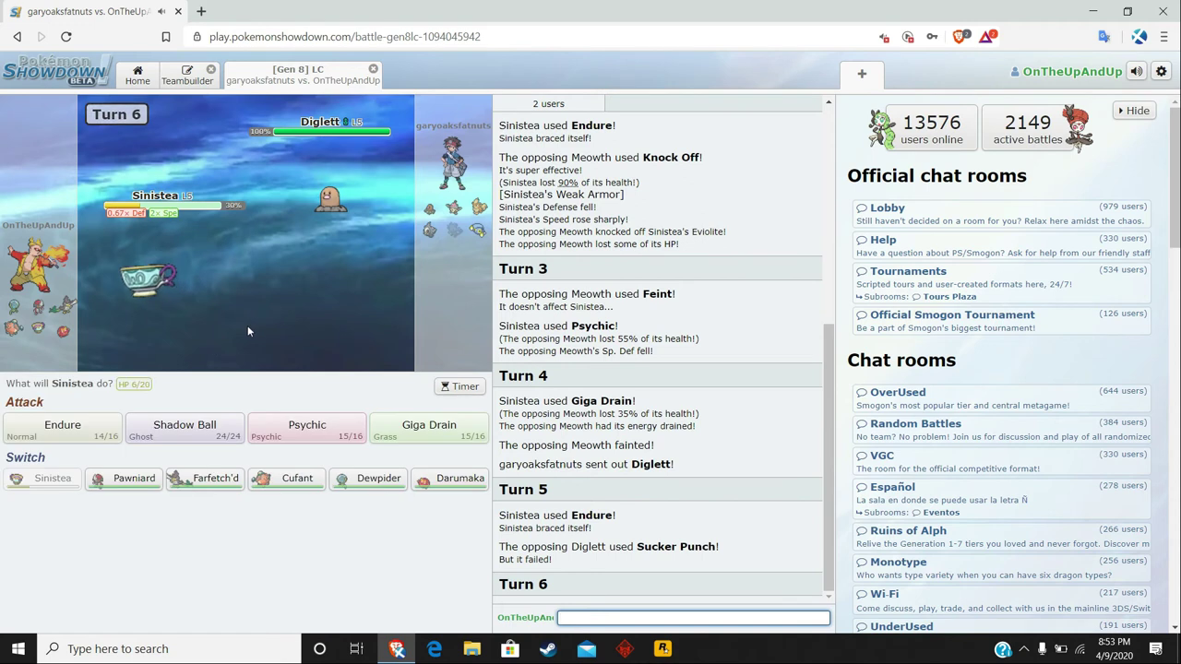
mouse_move(151, 280)
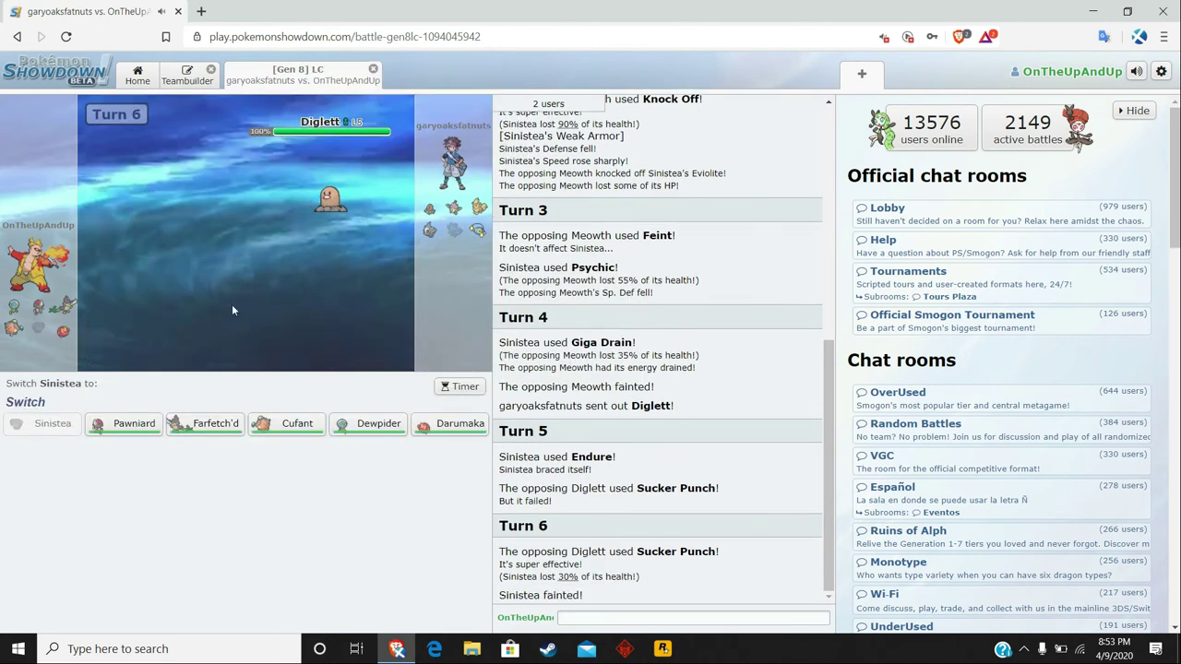
Send in Dewpider to lay Sticky Web, Magic Coat Duskull's Will-O-Wisp and hit it with Liquidation.
left_click(376, 422)
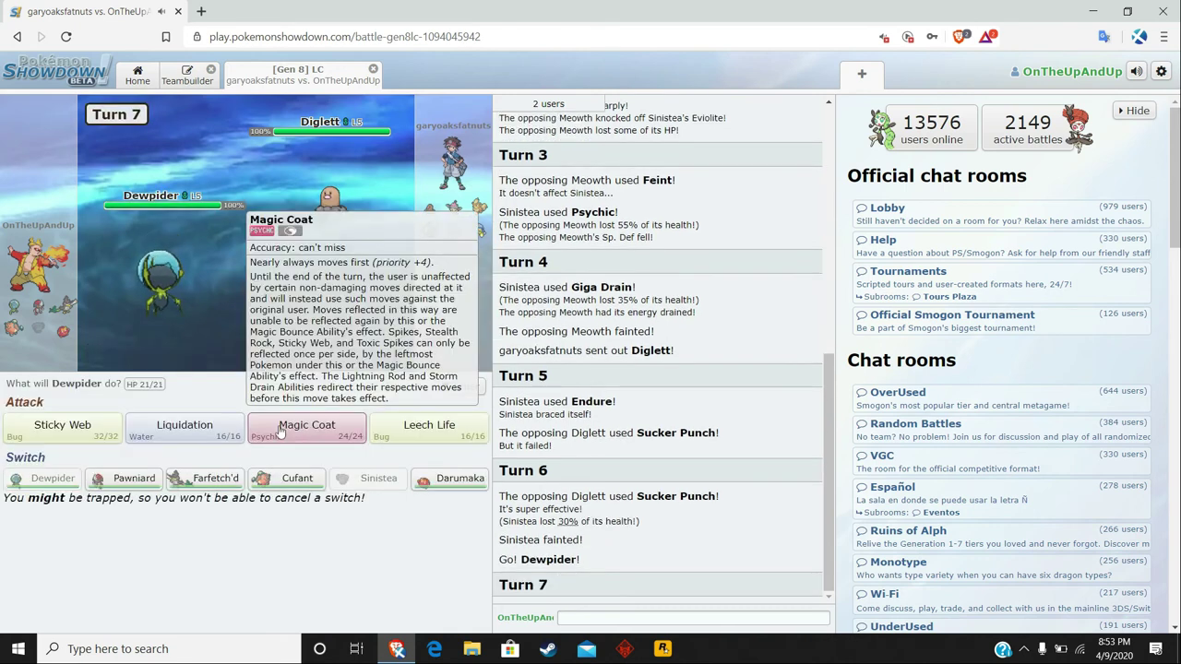
mouse_move(63, 424)
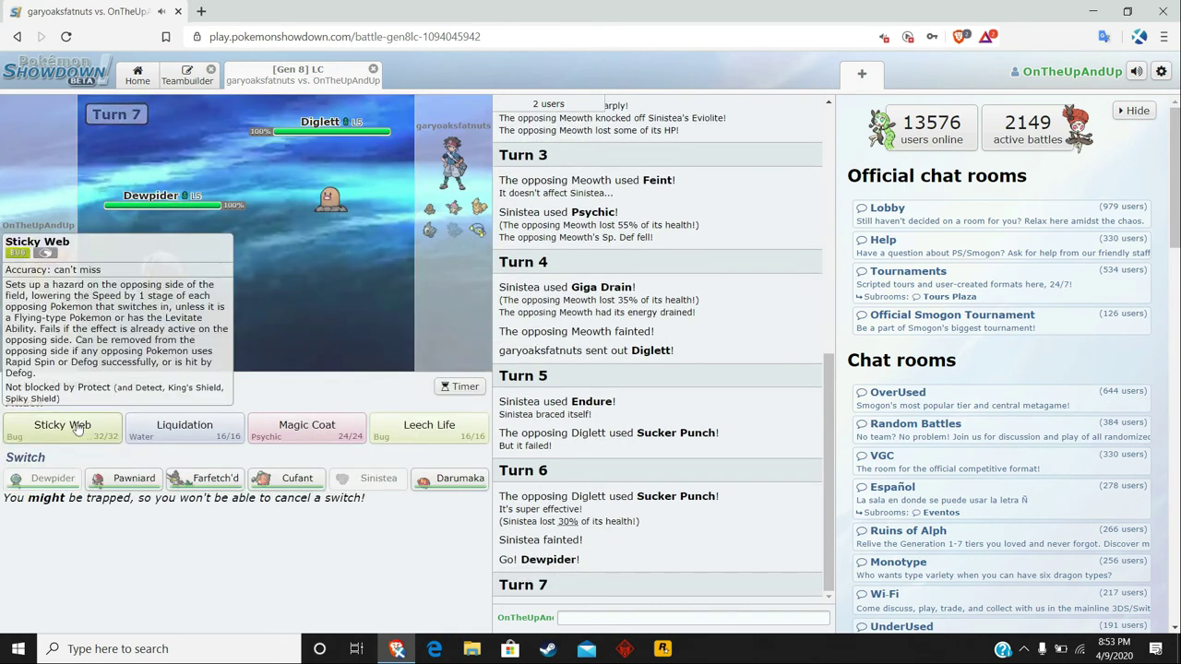
left_click(63, 425)
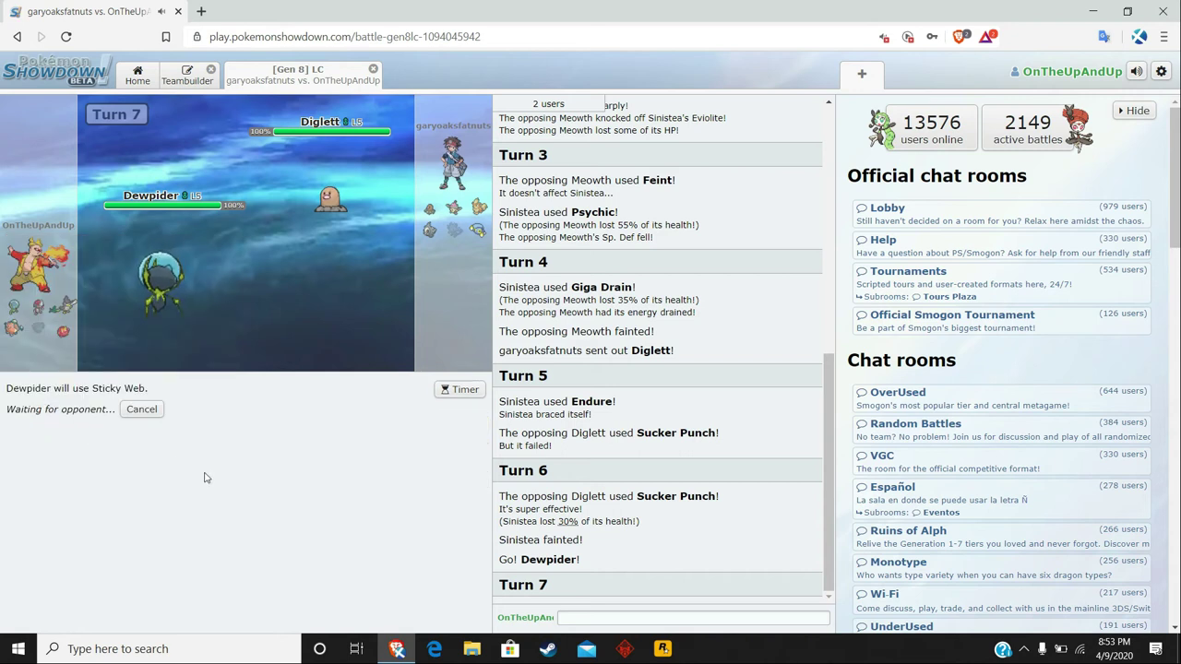
mouse_move(162, 286)
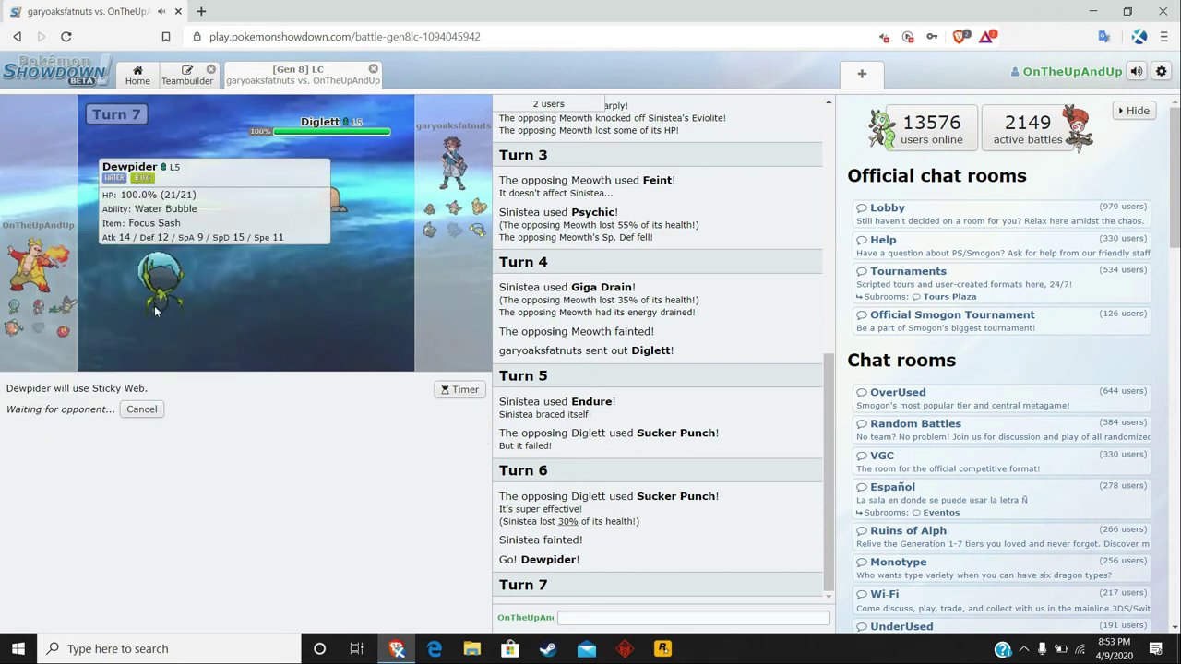
mouse_move(317, 345)
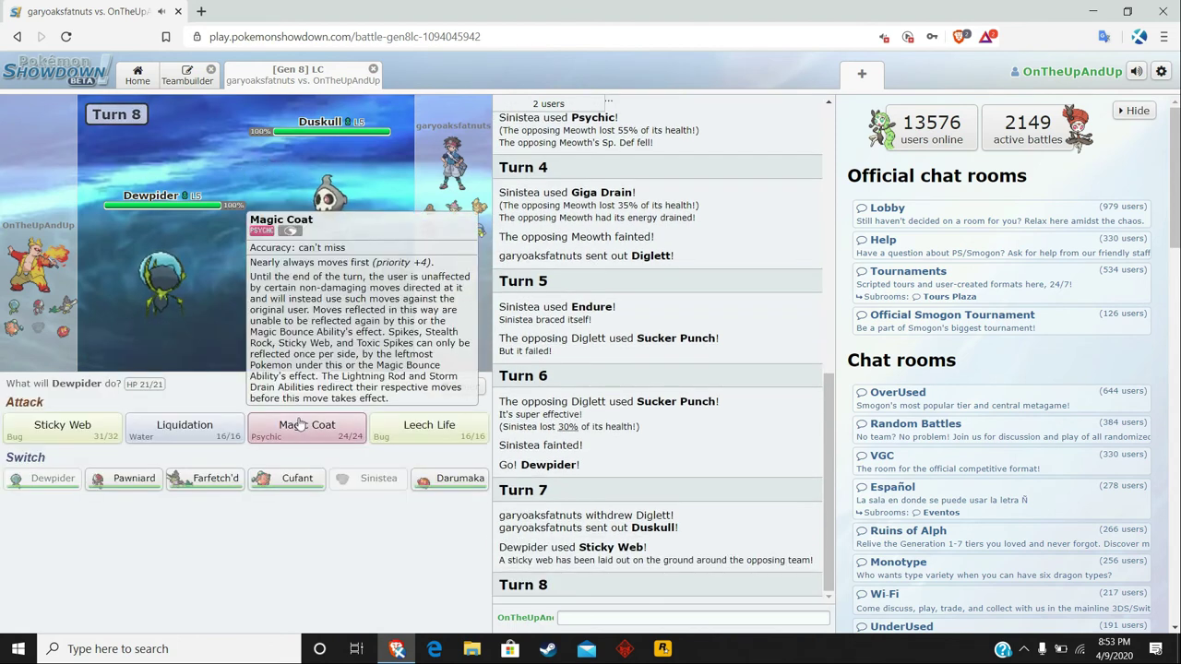
left_click(306, 424)
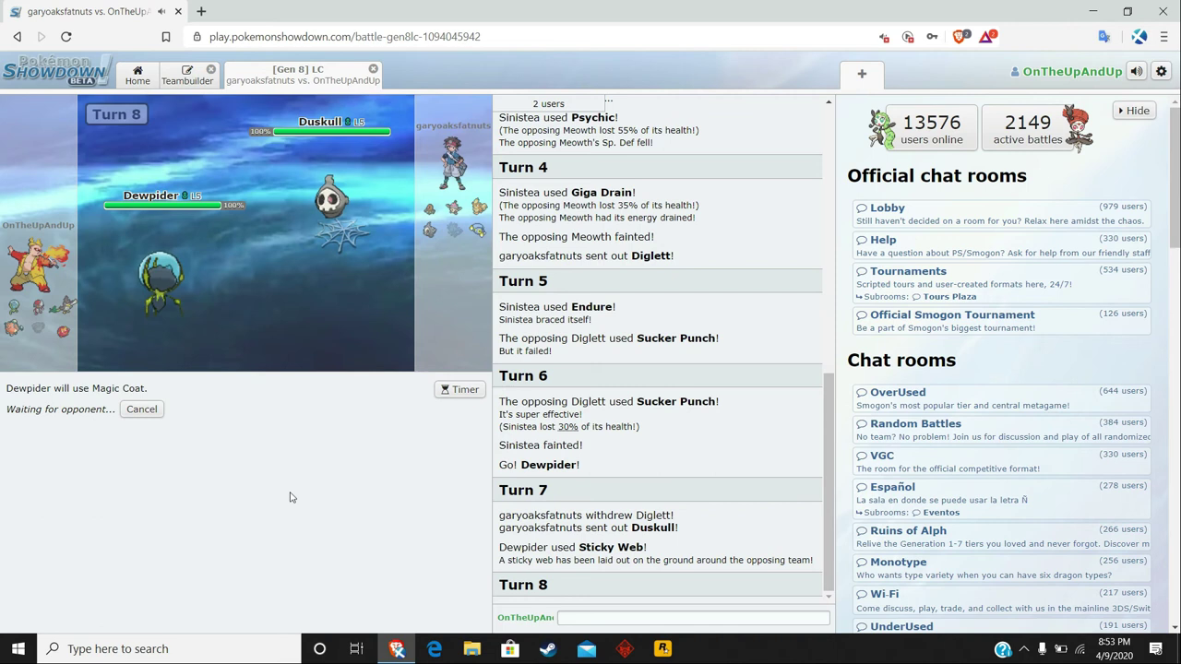
mouse_move(247, 445)
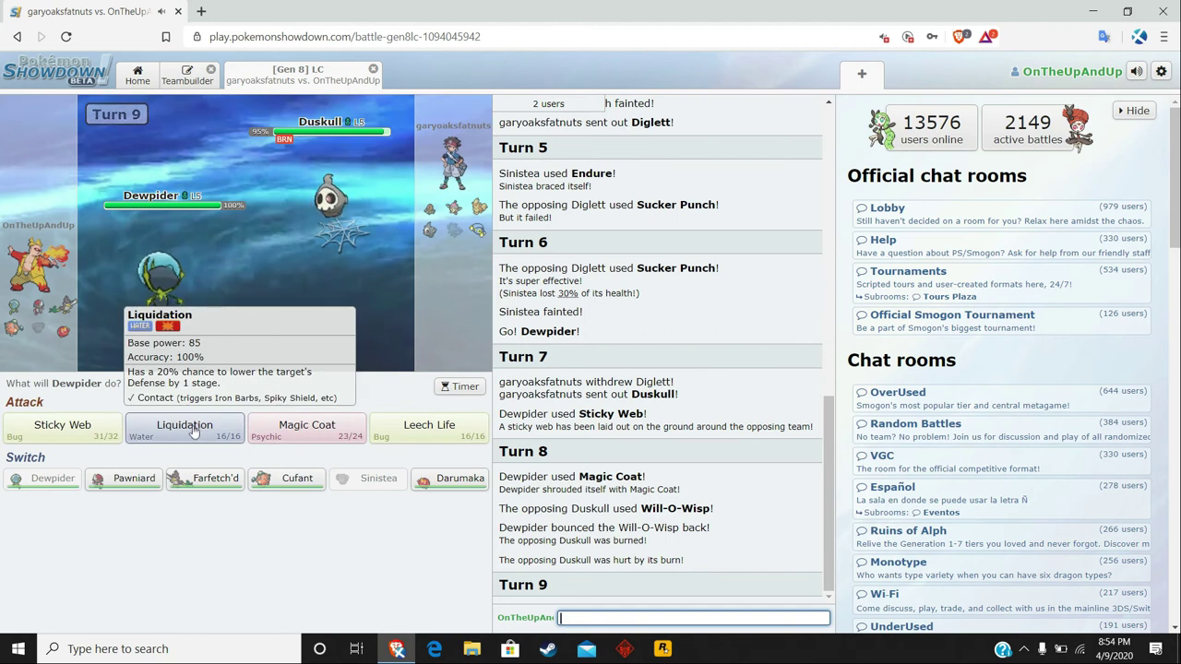
left_click(185, 425)
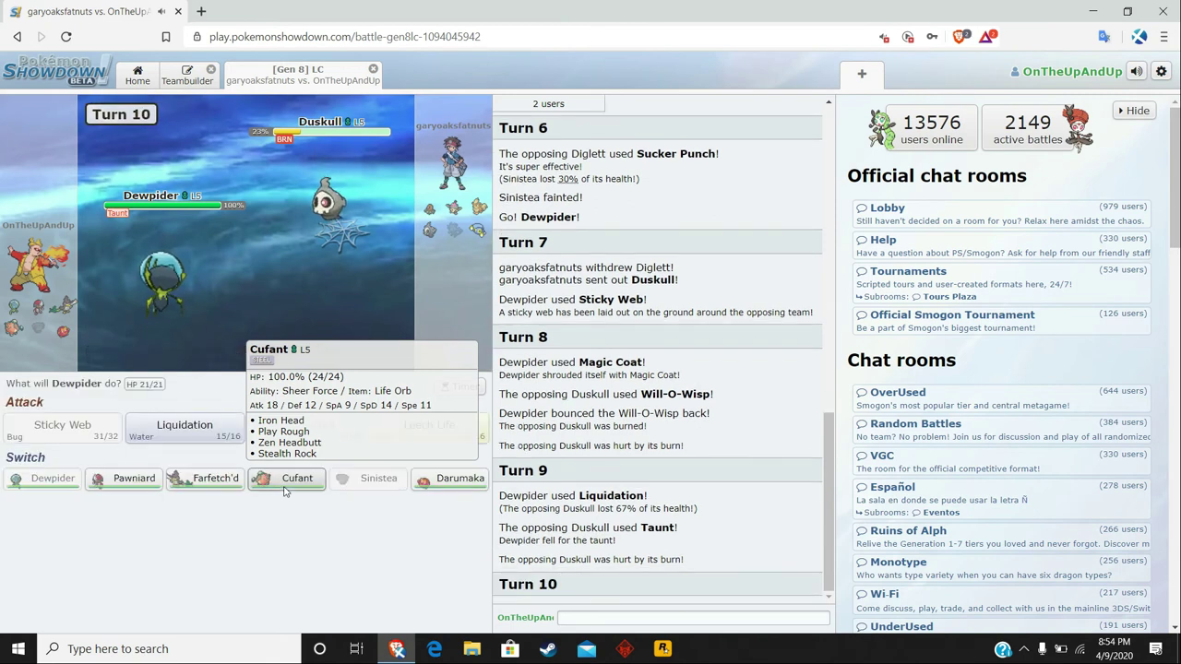
Bring in Darumaka for Belly Drum, Fire Punch on Duskull and Zen Headbutt until it faints.
left_click(460, 478)
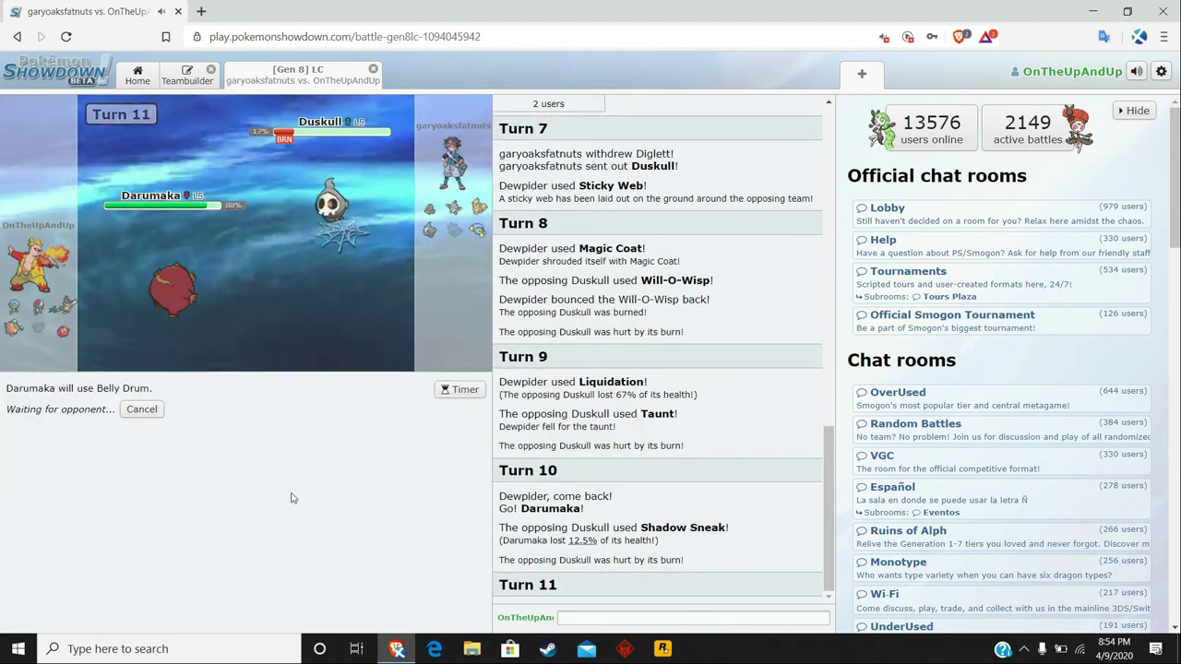
mouse_move(166, 295)
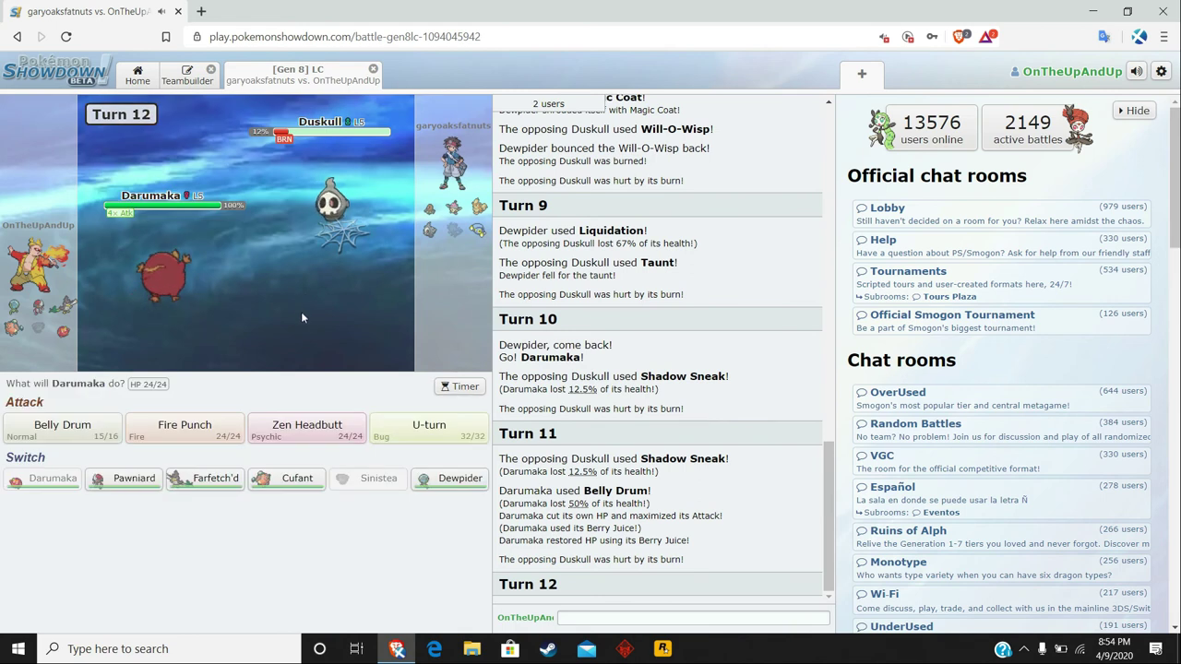
mouse_move(184, 428)
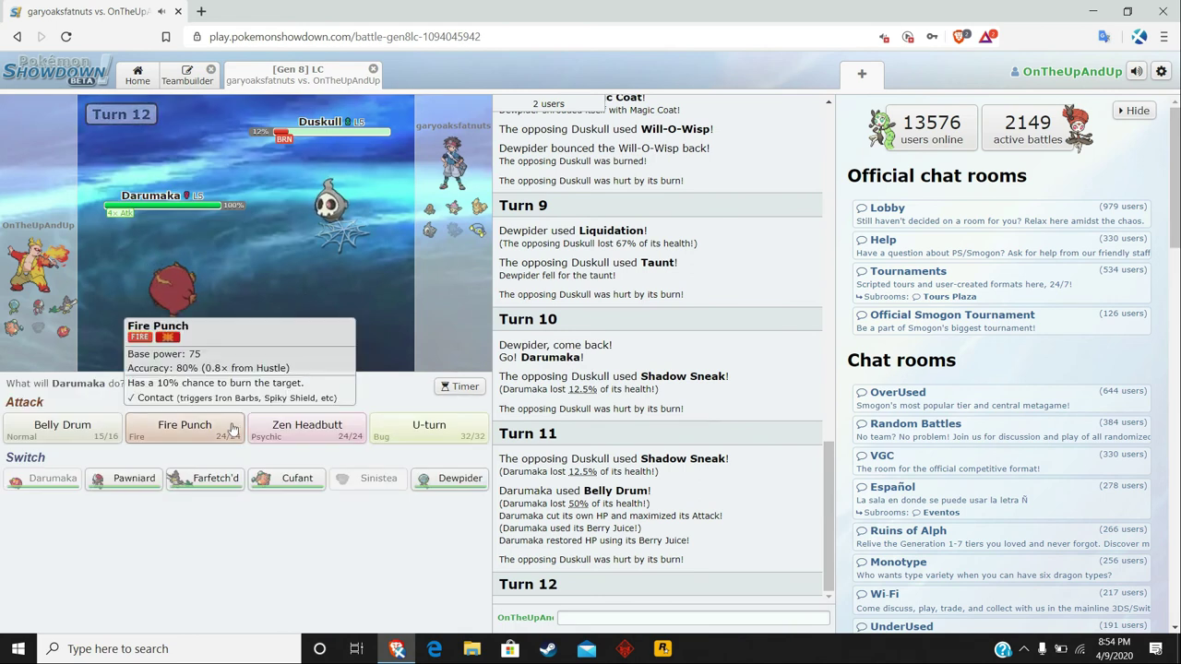
left_click(184, 428)
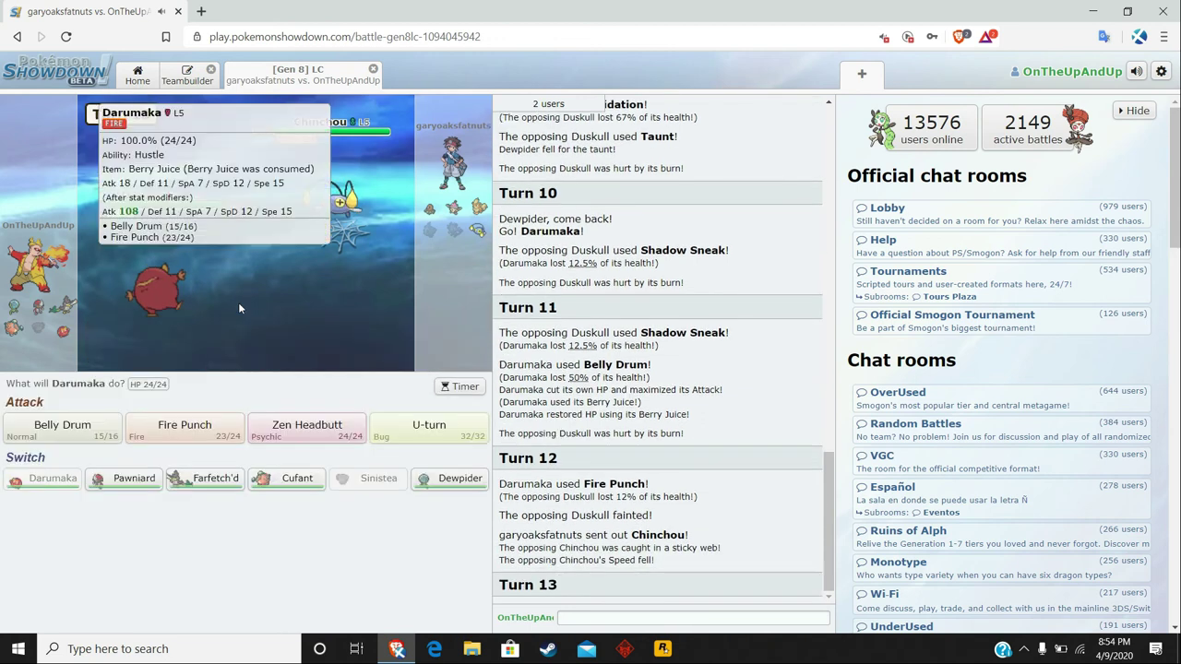
left_click(307, 424)
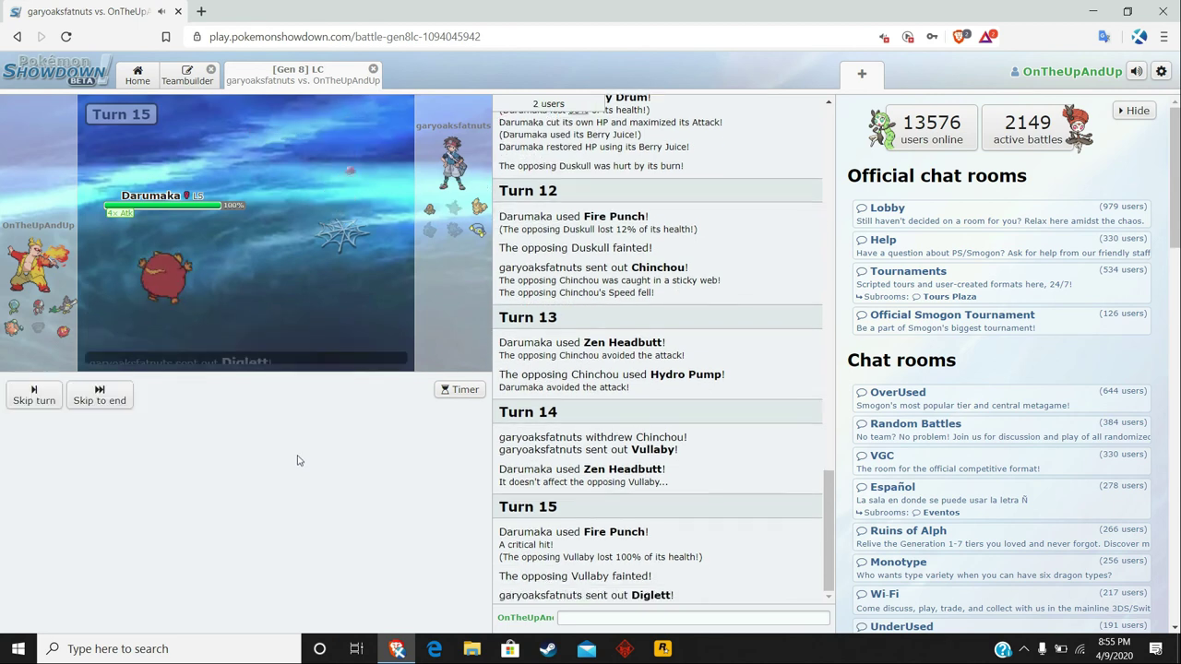
mouse_move(330, 199)
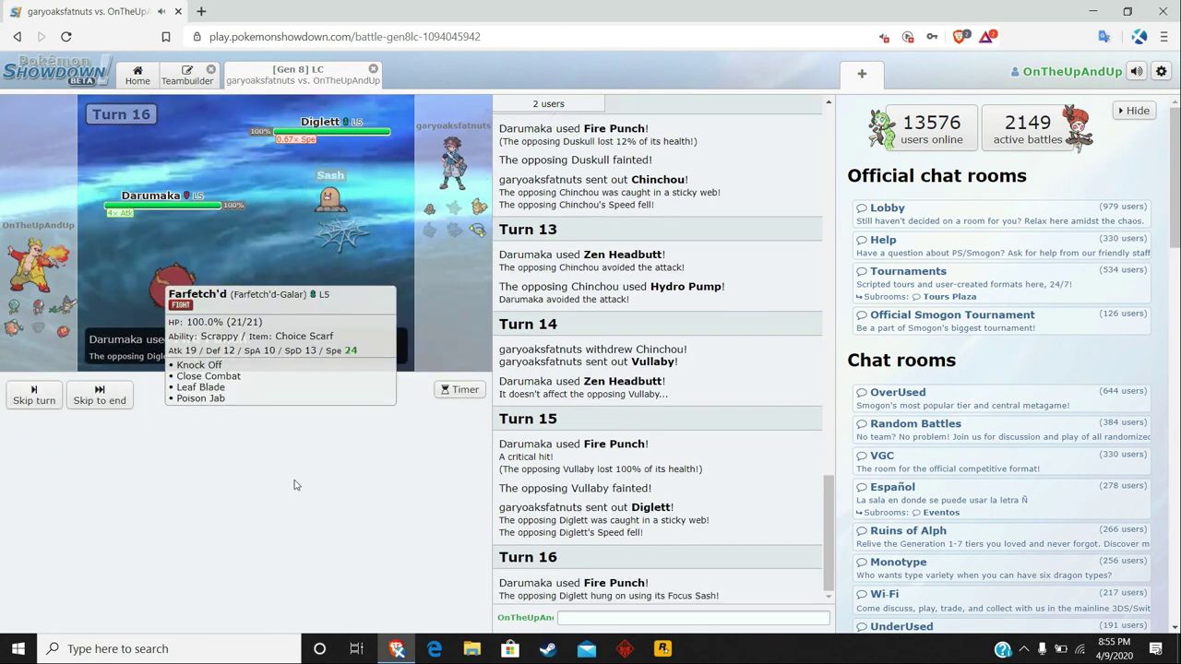
left_click(692, 616)
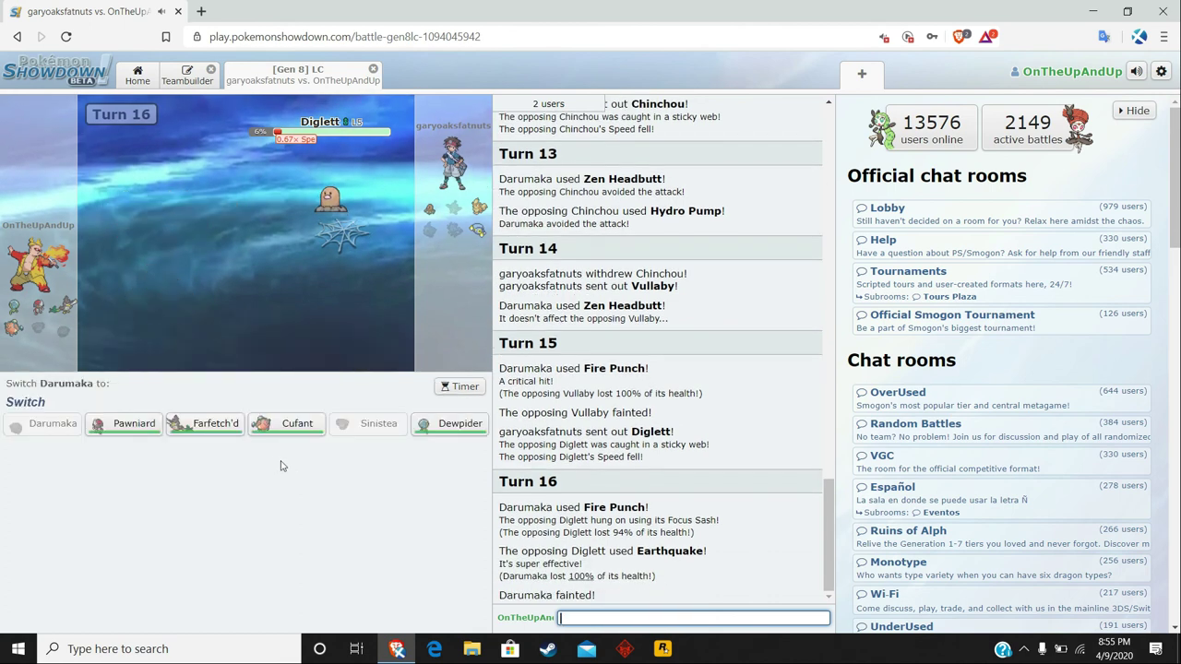
mouse_move(214, 422)
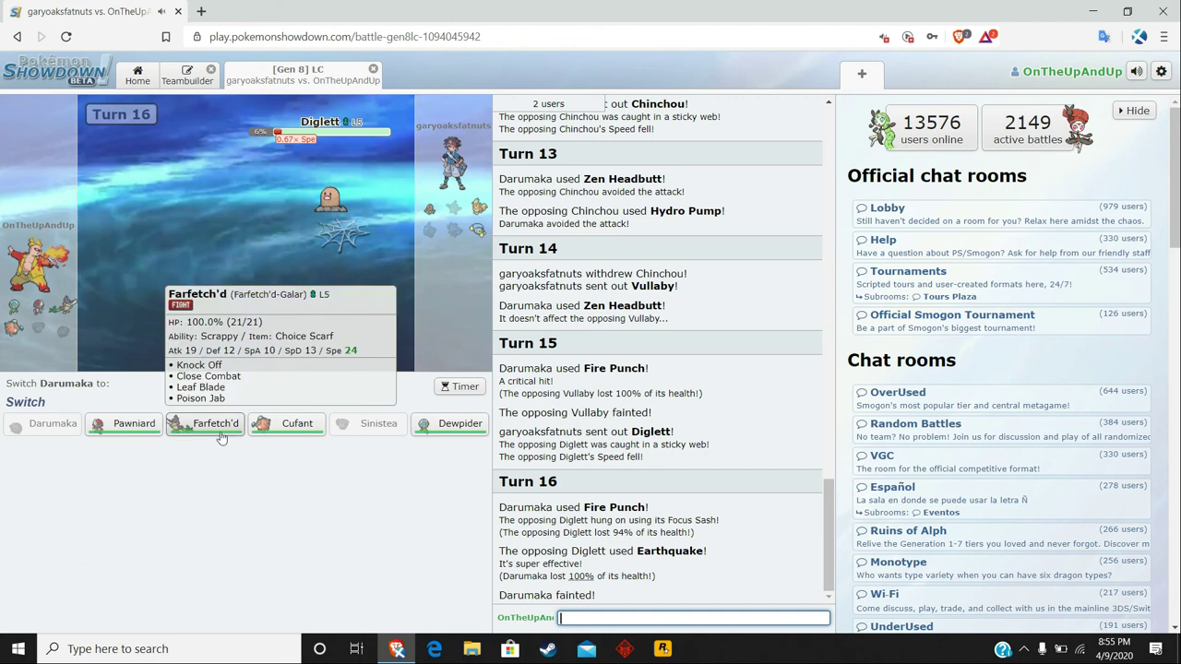
Send in Farfetch'd to Close Combat Diglett and Chinchou for the win, then return to the main menu.
left_click(214, 423)
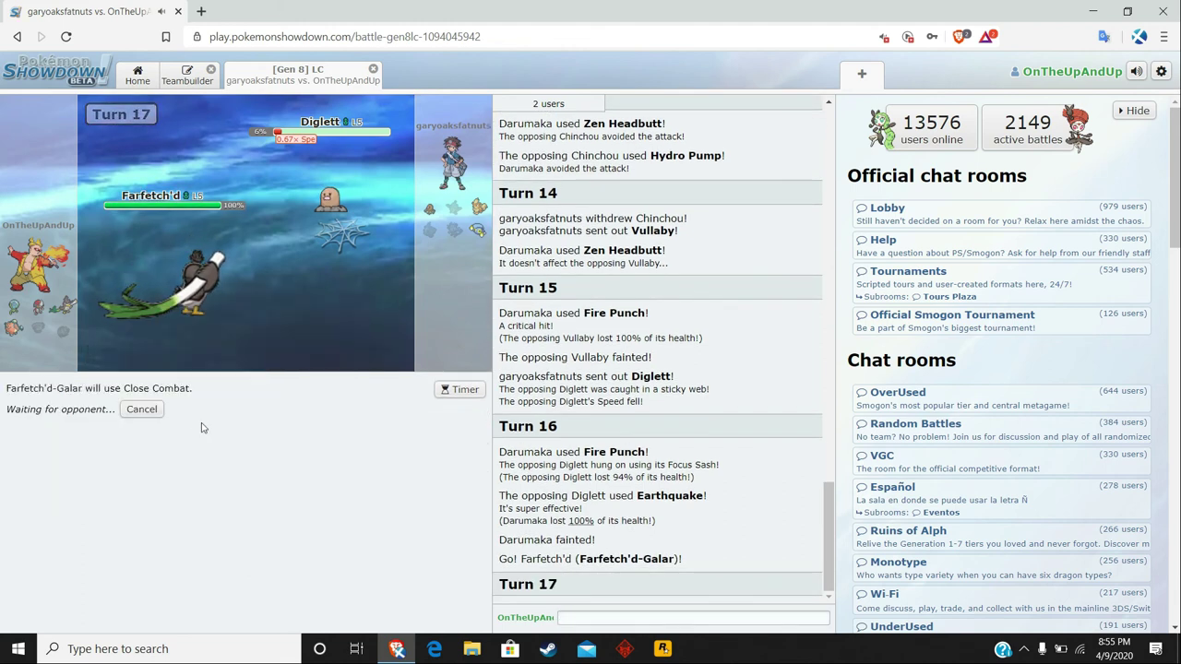
mouse_move(258, 465)
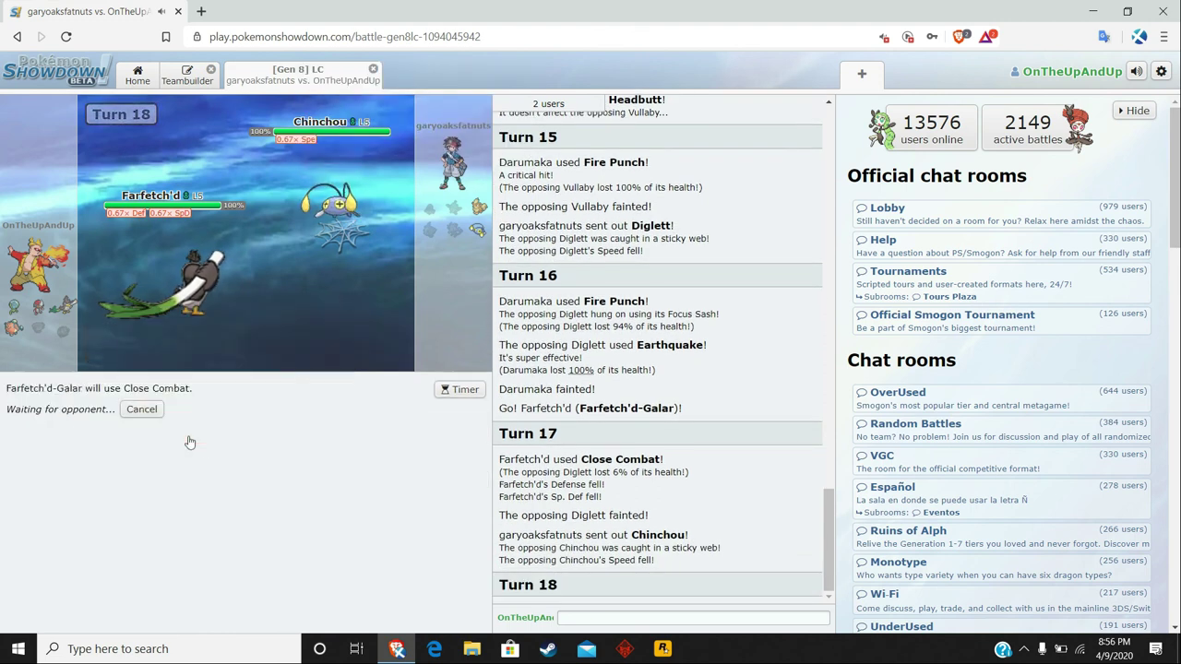
mouse_move(262, 429)
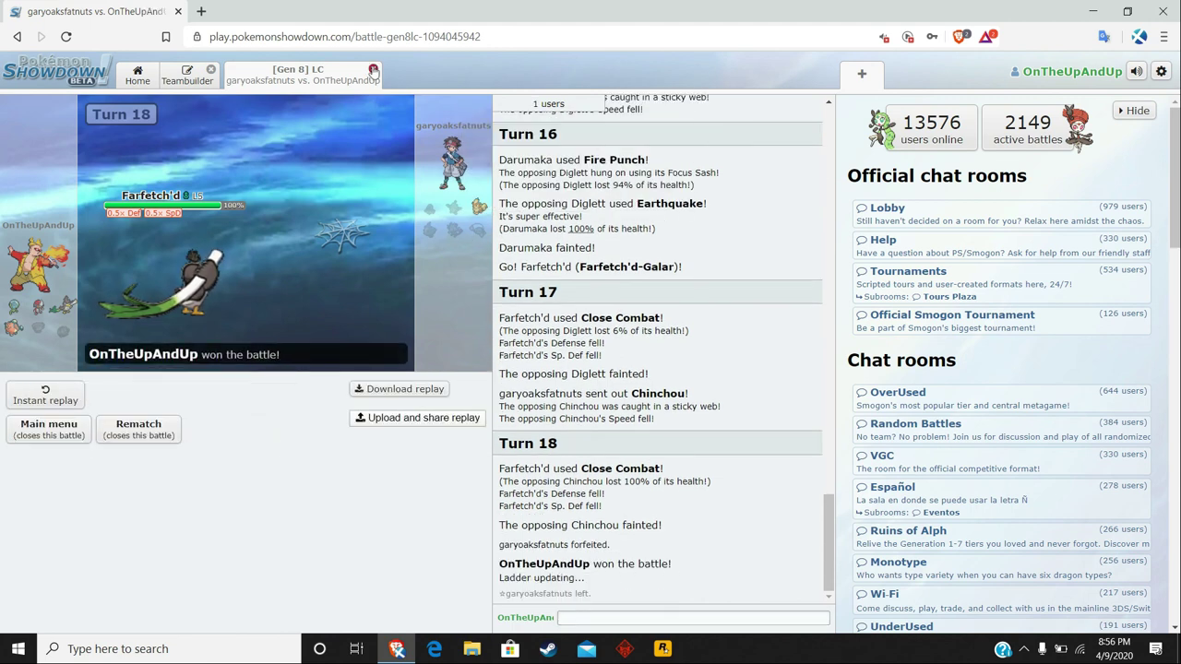
left_click(48, 428)
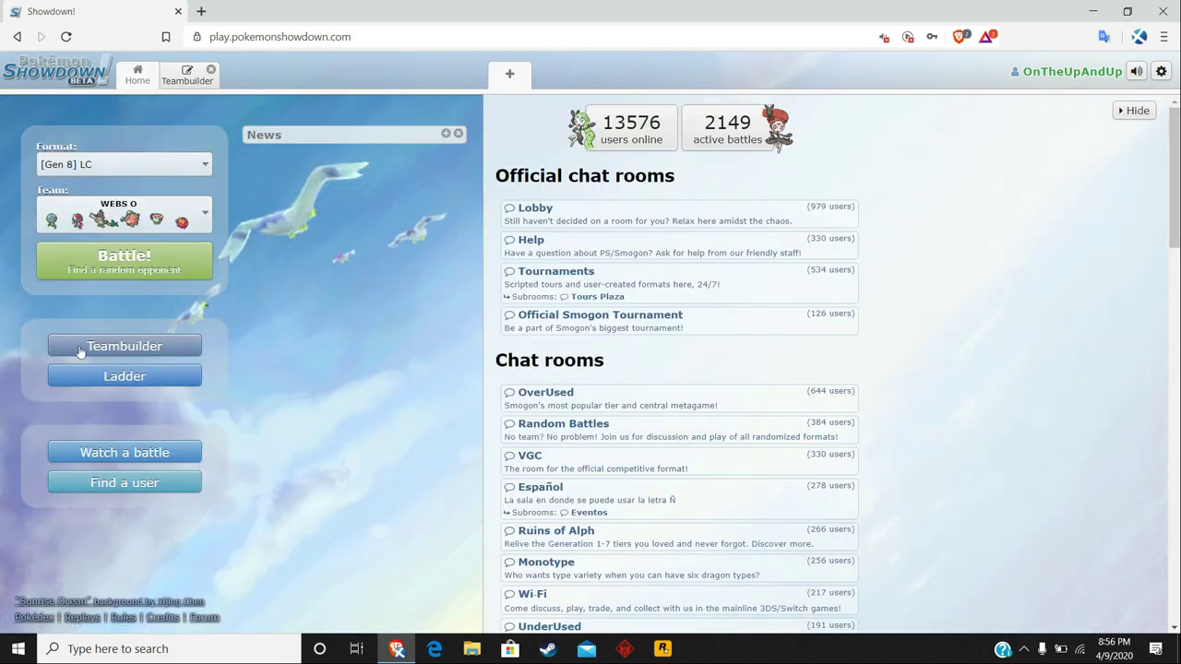